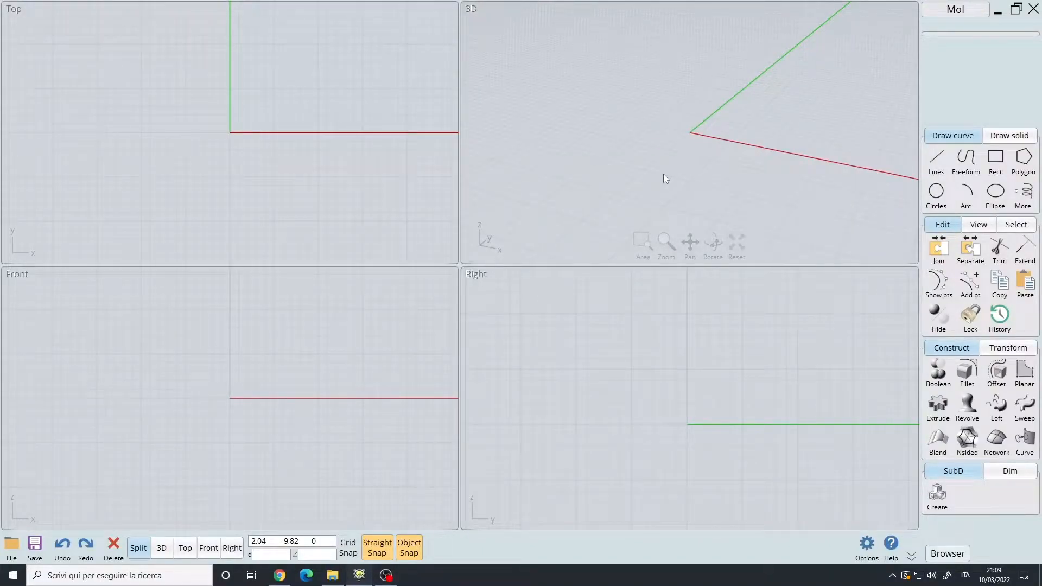
mouse_move(705, 223)
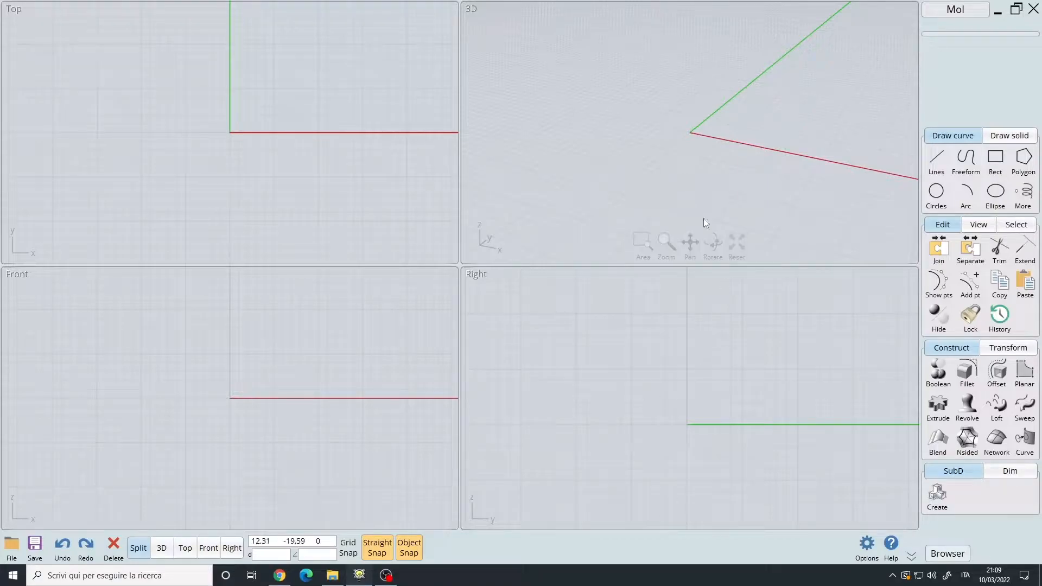
mouse_move(594, 258)
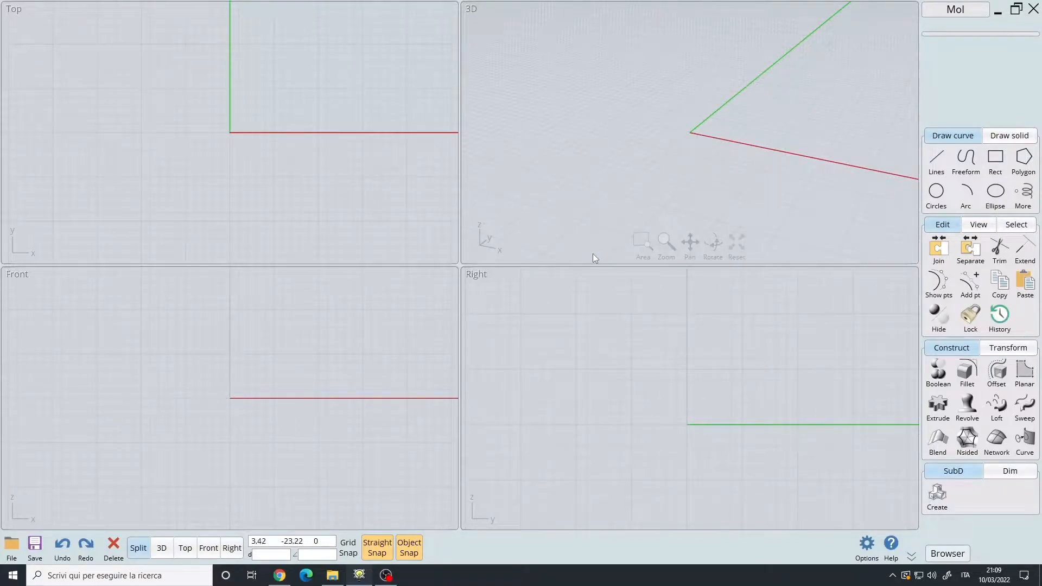
mouse_move(574, 267)
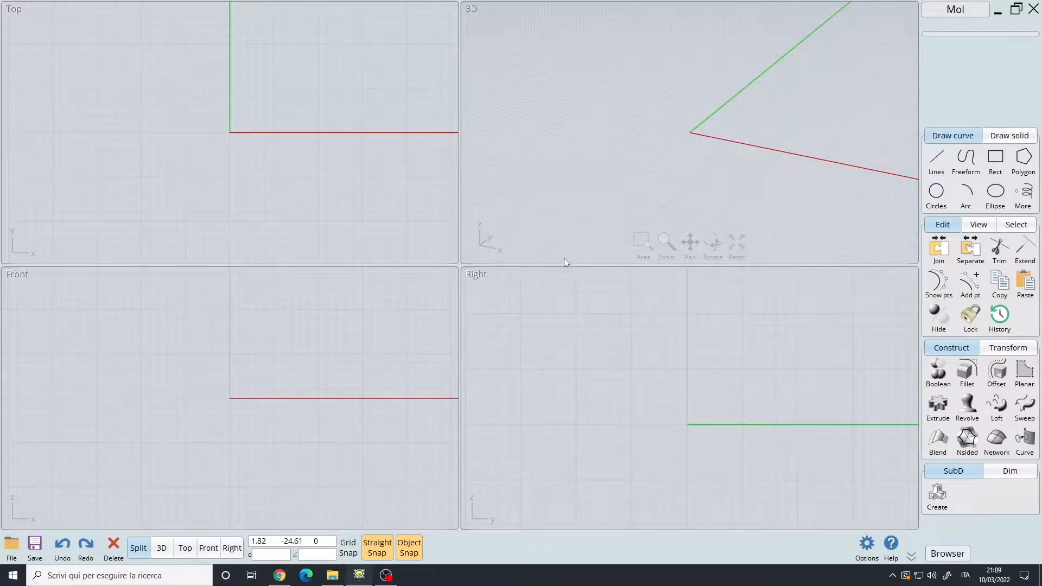
mouse_move(551, 236)
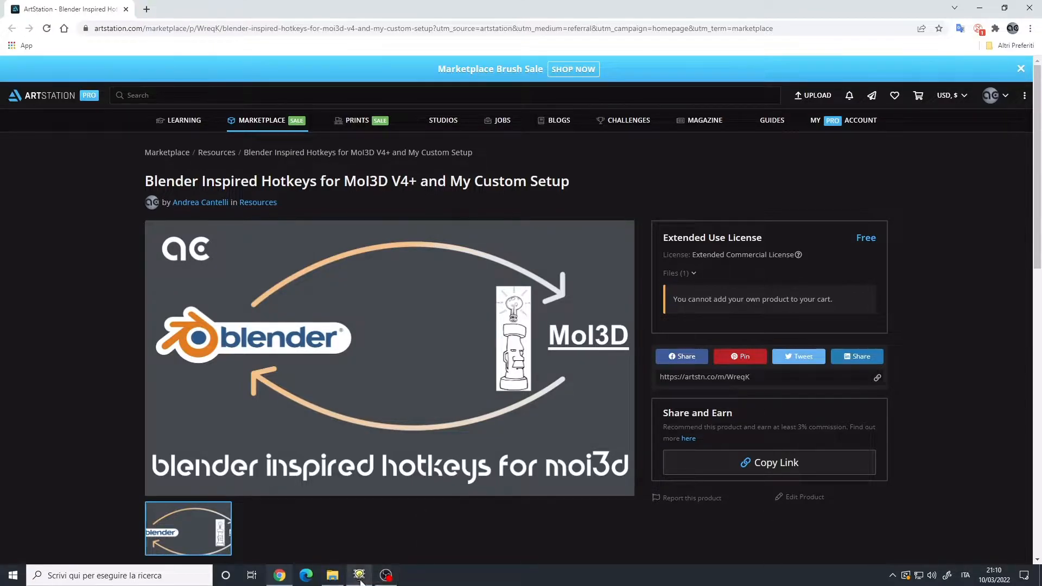
Bring MoI3D forward, maximize the Options window, and review the Shortcut keys list
left_click(359, 575)
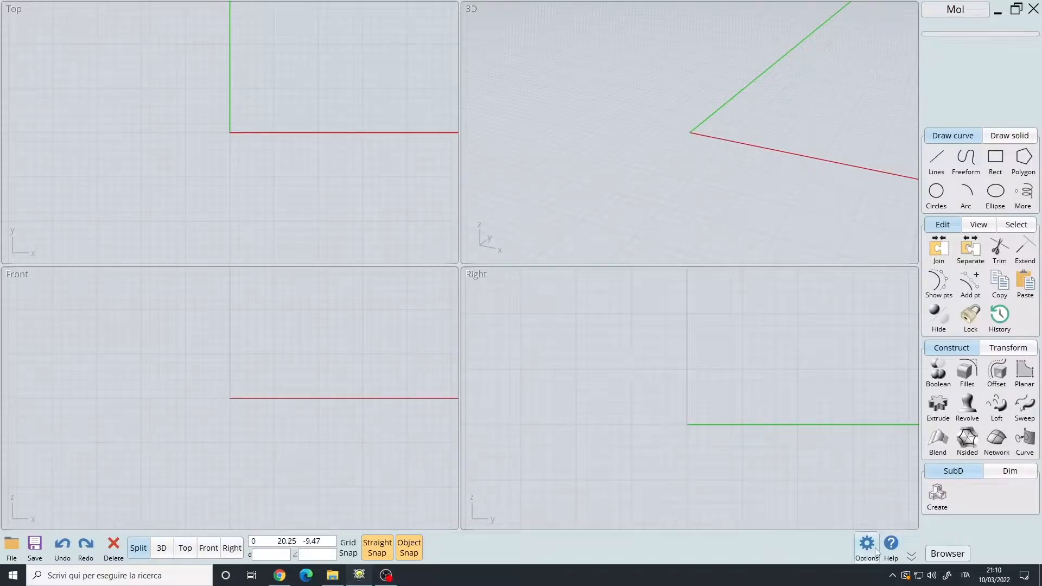
left_click(866, 544)
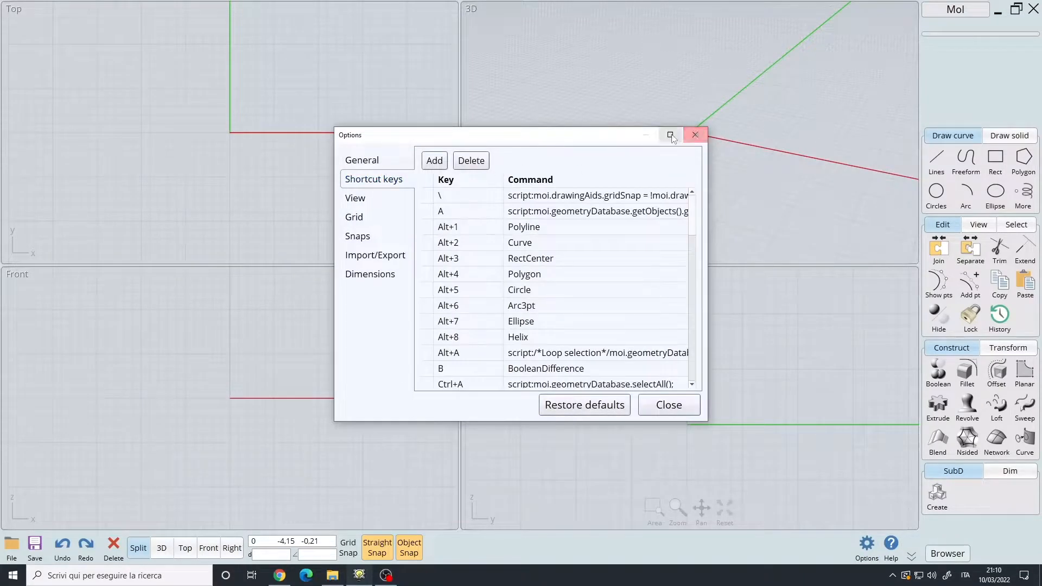
left_click(672, 135)
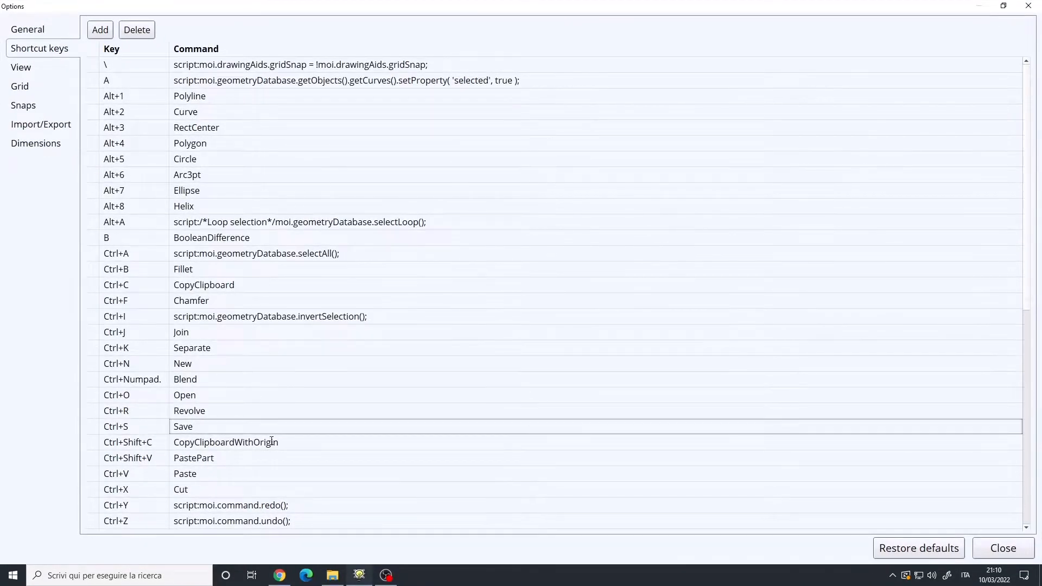
left_click(342, 364)
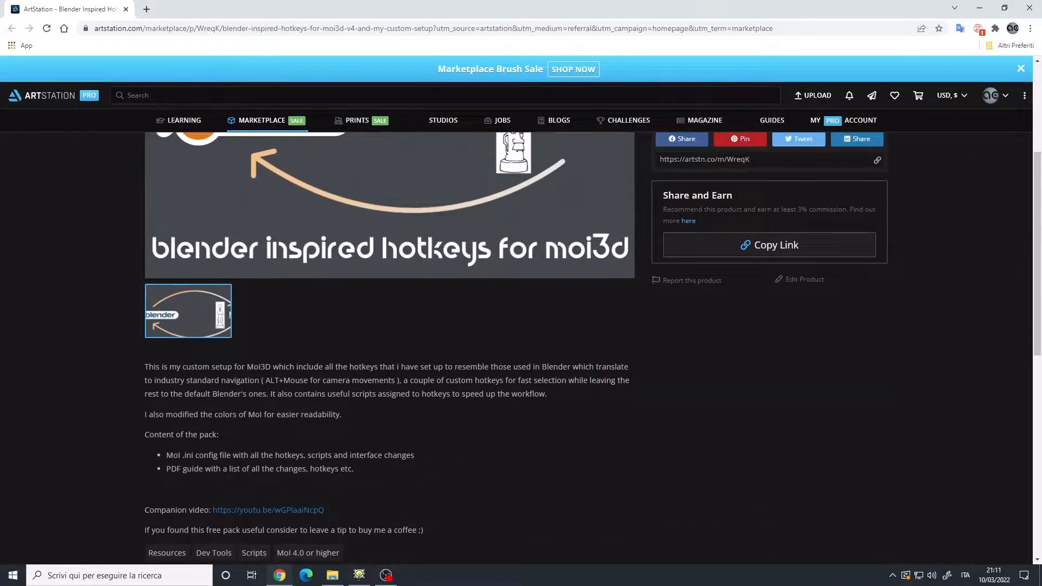
scroll("down", 3)
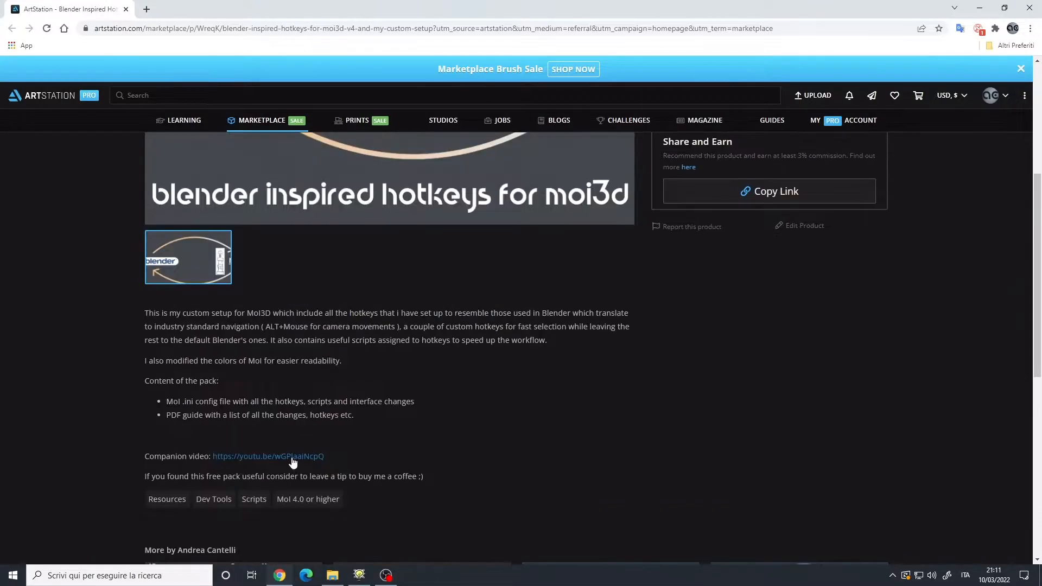
mouse_move(297, 459)
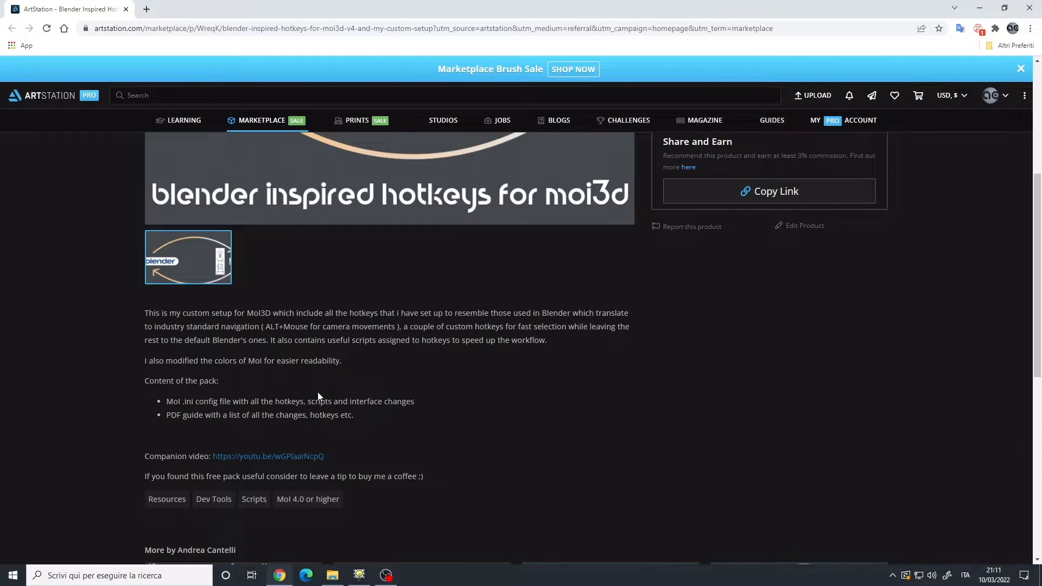
mouse_move(437, 400)
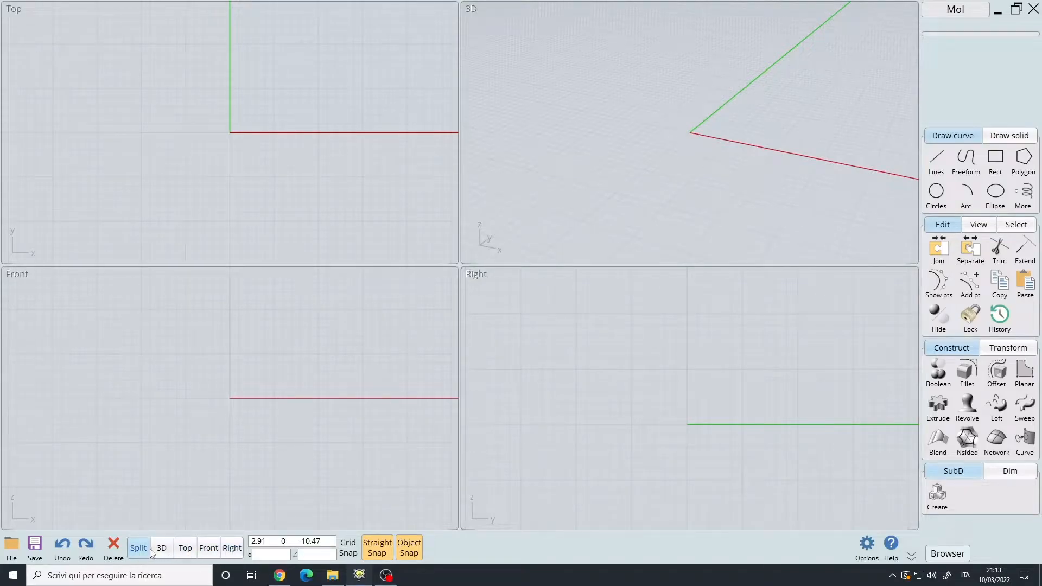
mouse_move(675, 63)
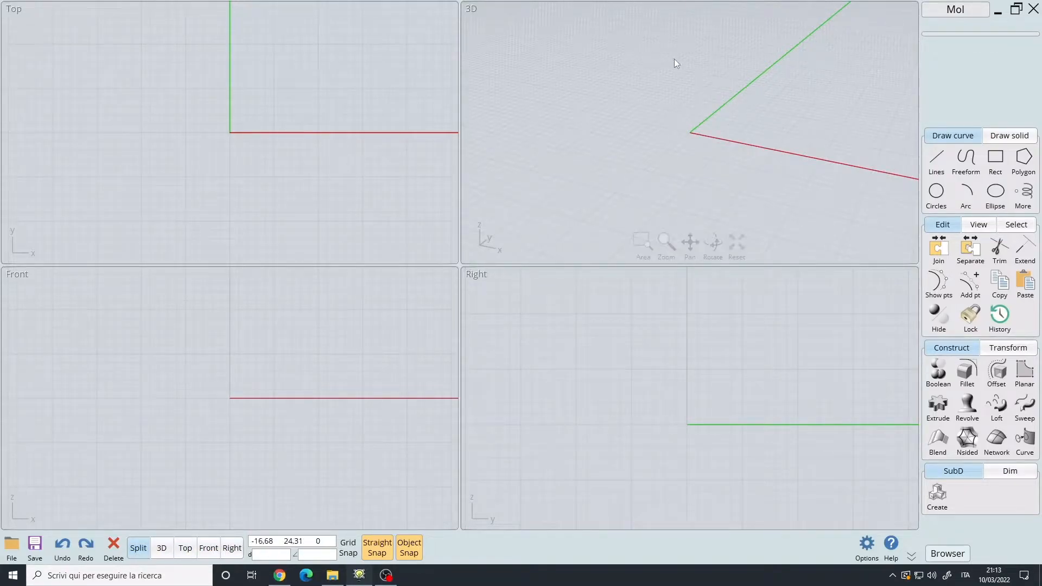
mouse_move(355, 176)
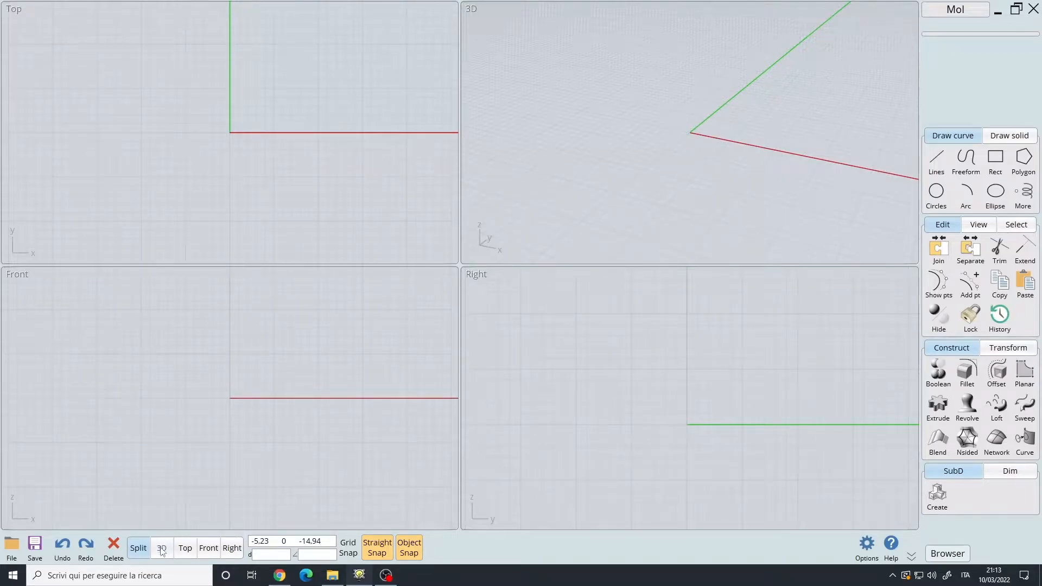
Cycle through the single 3D, Front and Split four-view layouts, ending on 3D
left_click(162, 547)
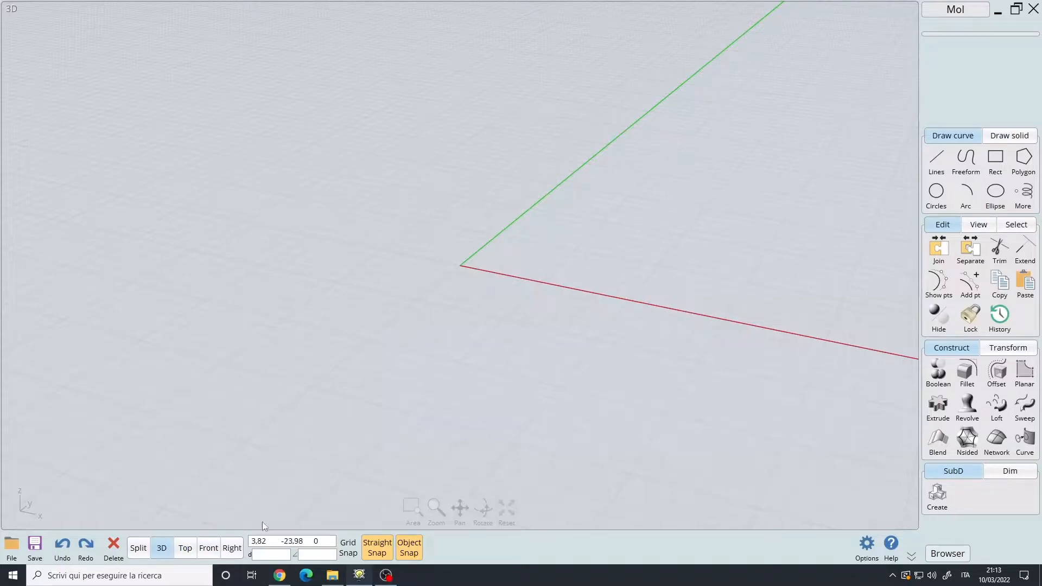
left_click(208, 548)
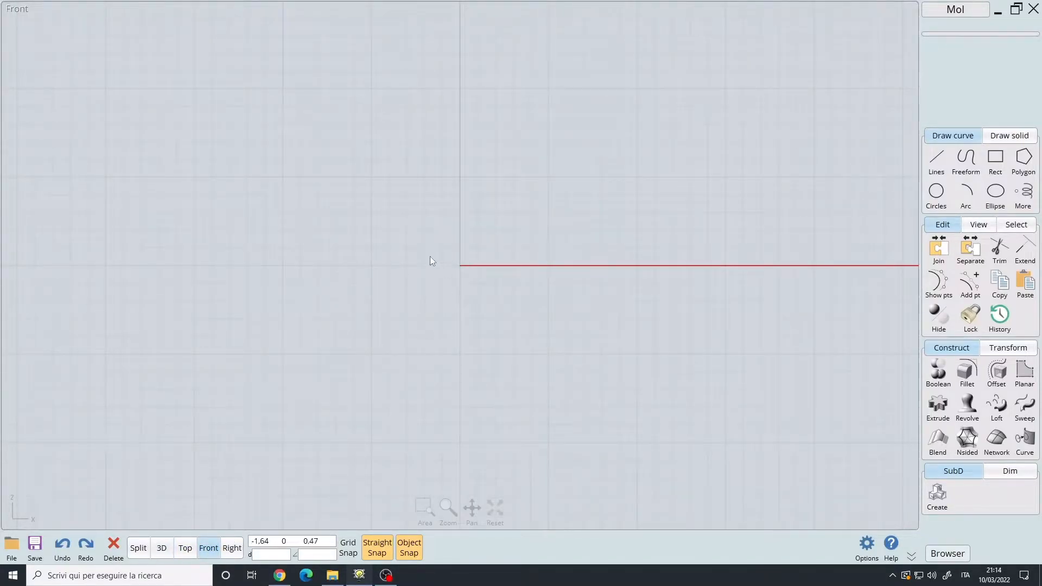
left_click(138, 548)
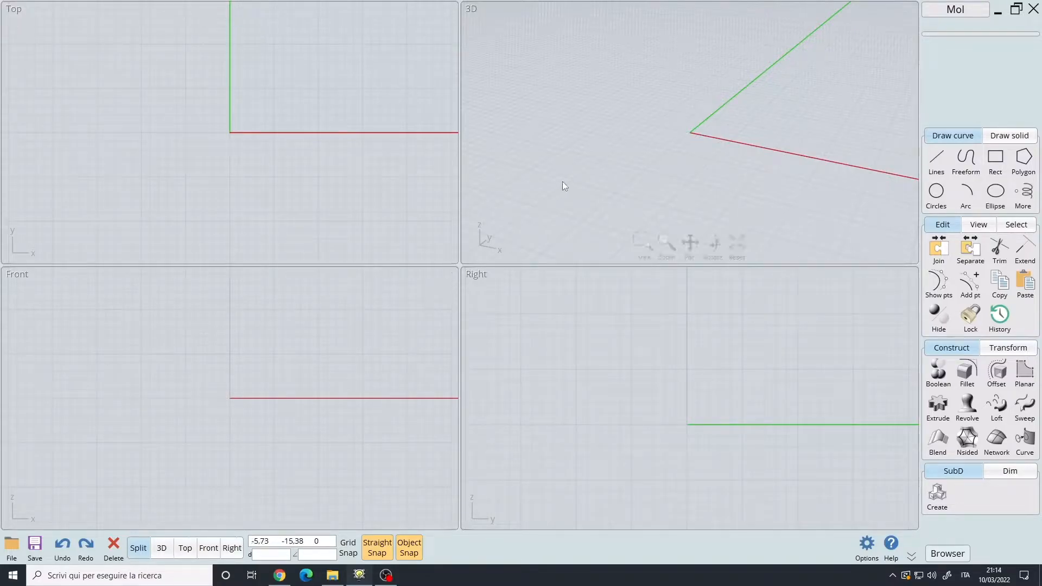
mouse_move(418, 310)
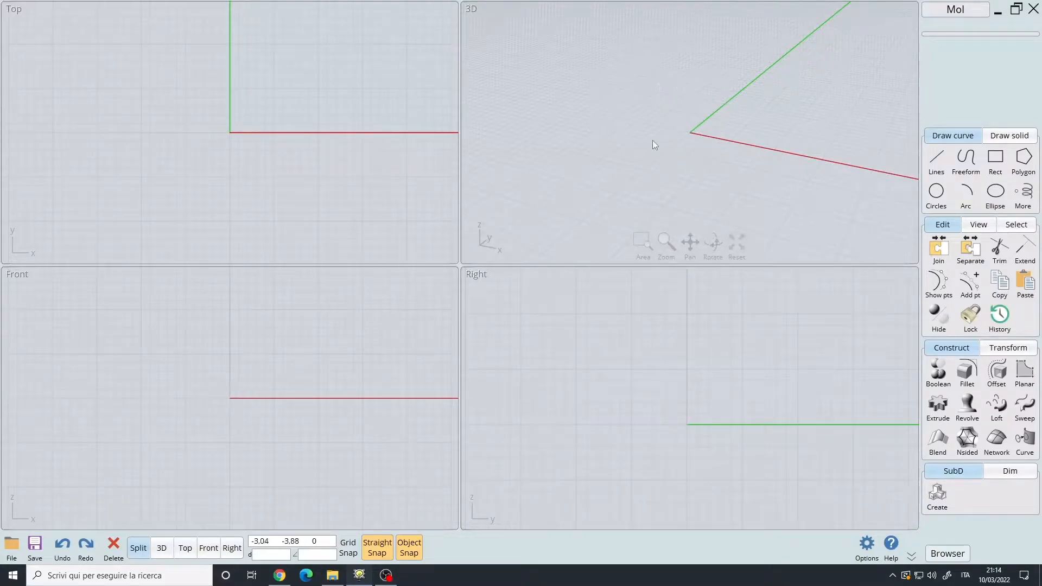
mouse_move(663, 150)
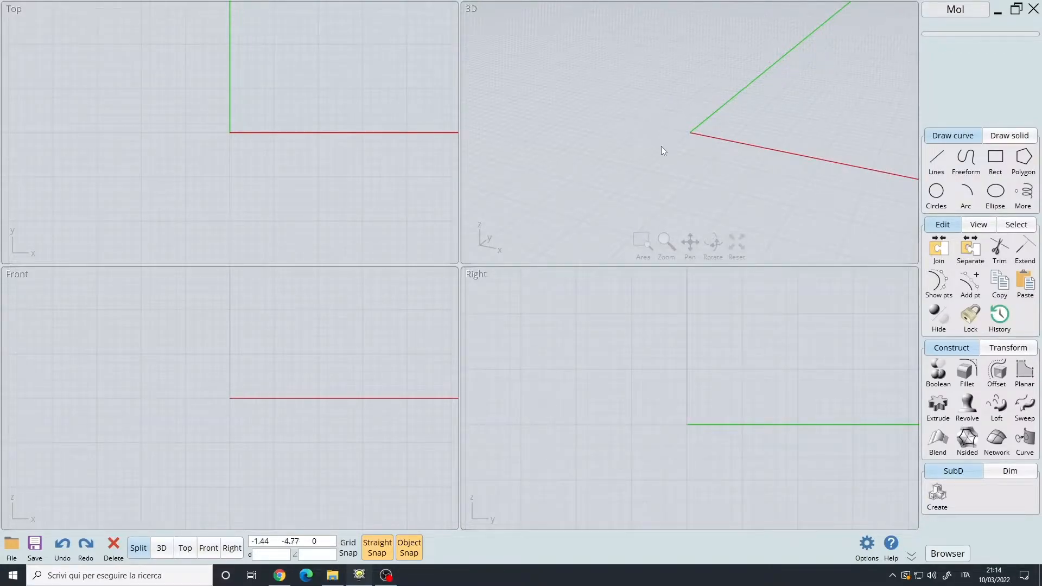
left_click(161, 548)
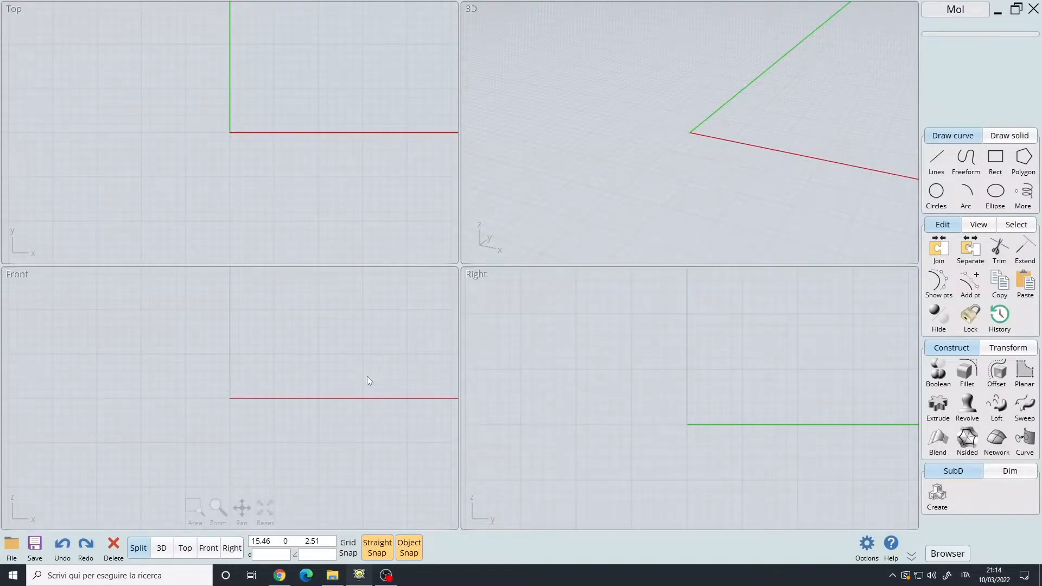
left_click(208, 547)
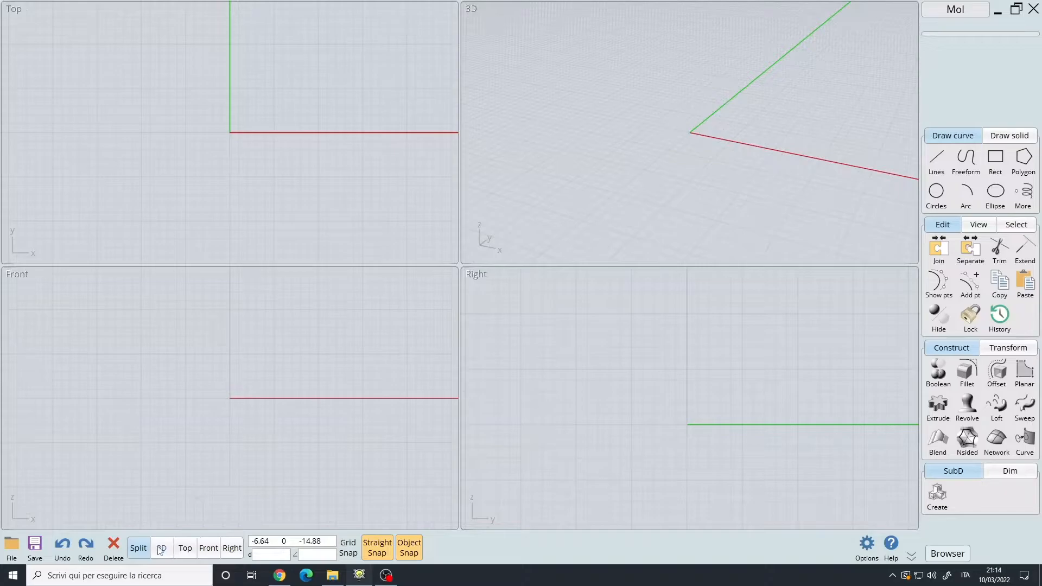
left_click(161, 548)
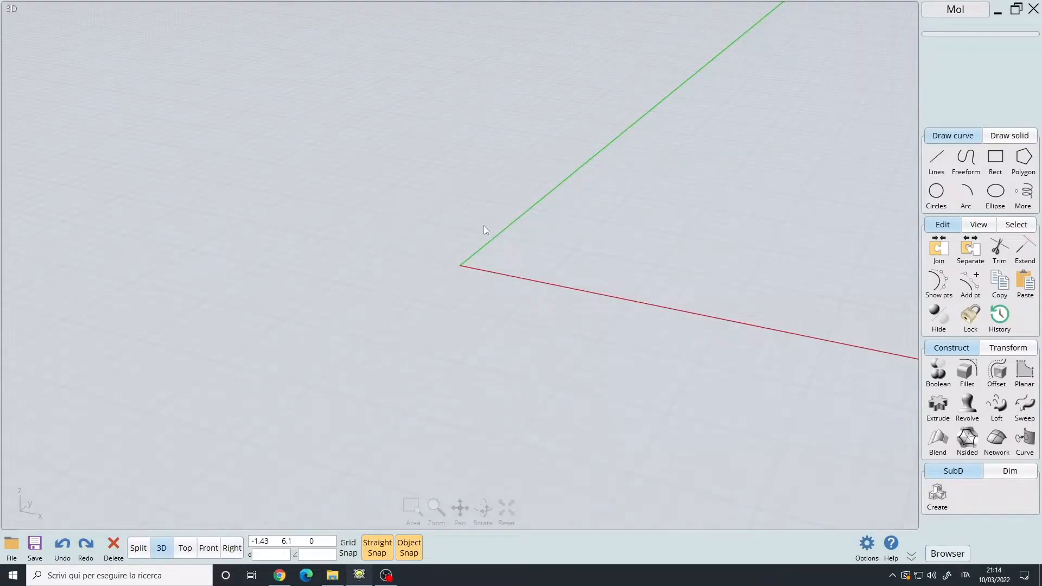
mouse_move(465, 313)
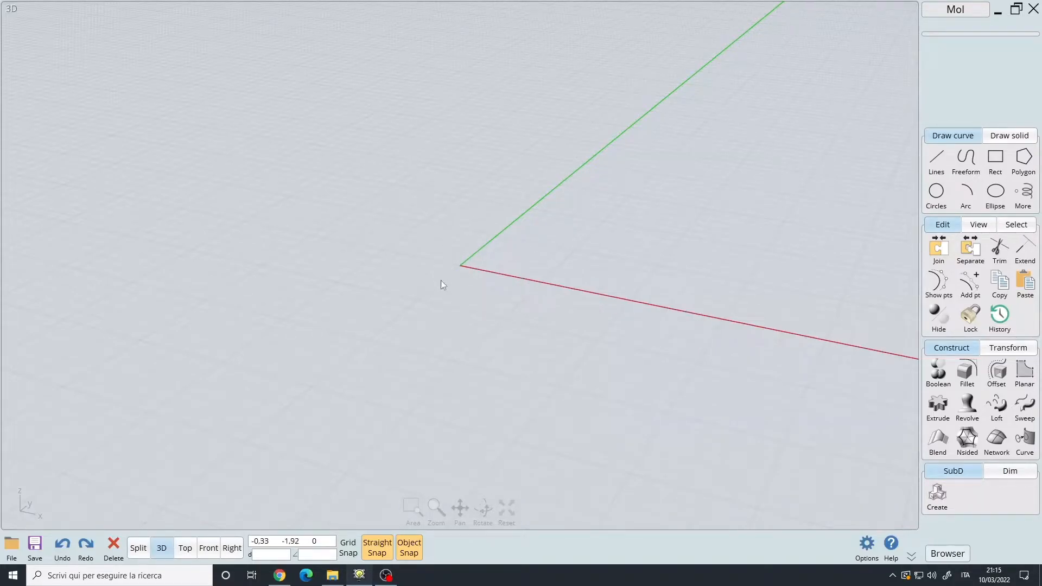
mouse_move(482, 291)
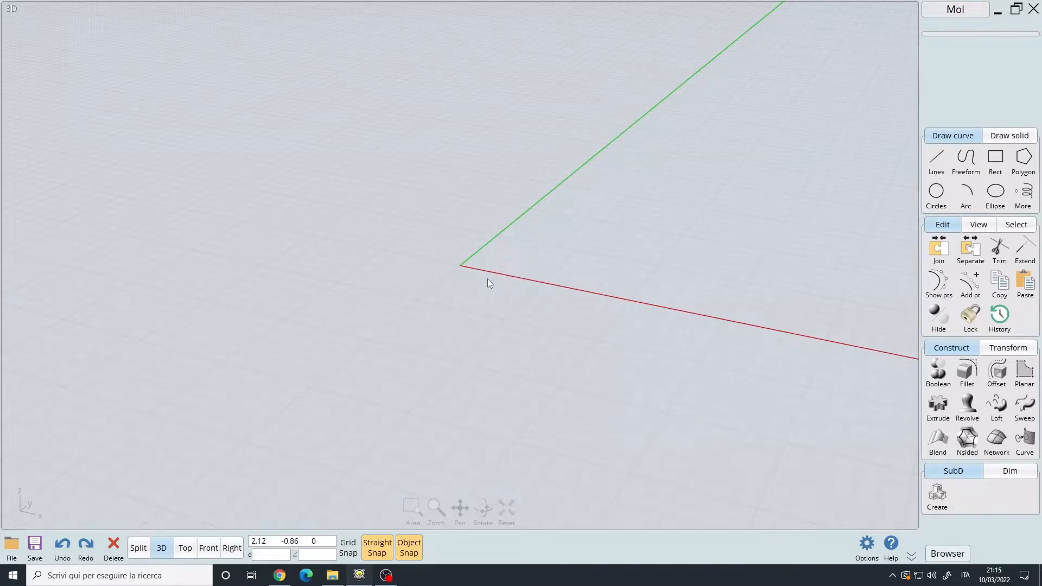
mouse_move(537, 284)
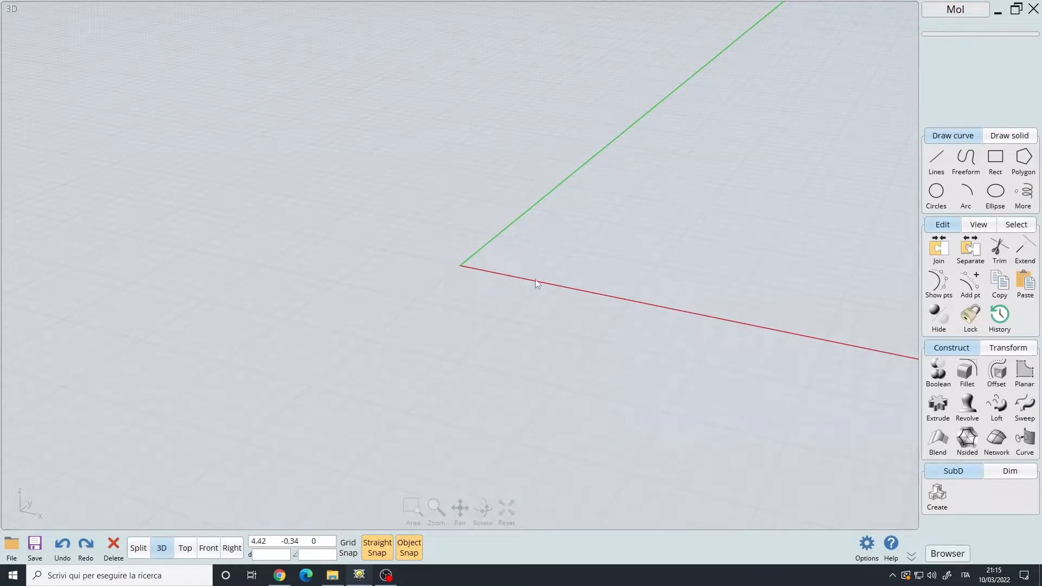
mouse_move(501, 262)
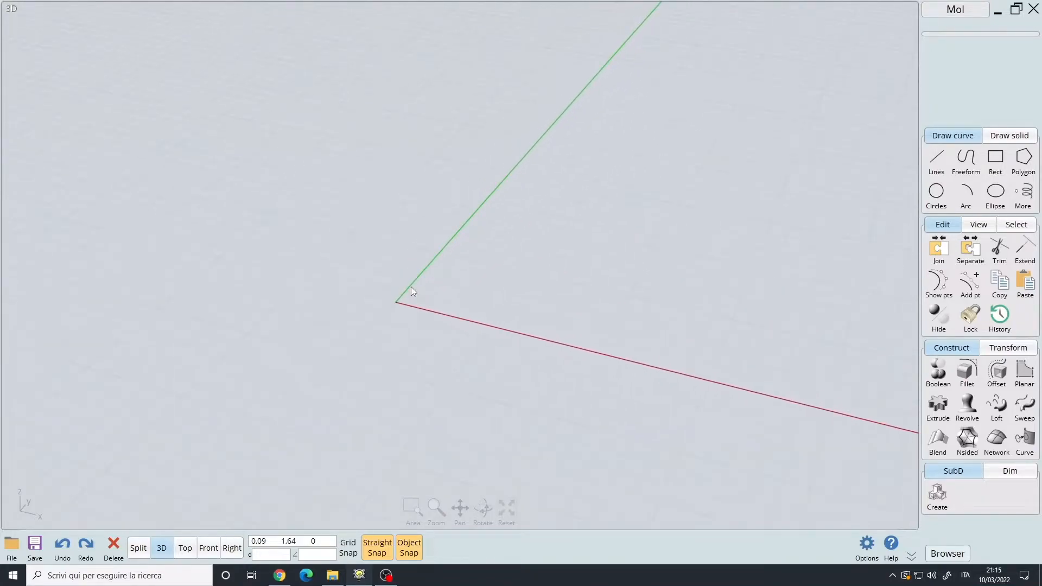
Switch the workspace to the single Right viewport
left_click(139, 548)
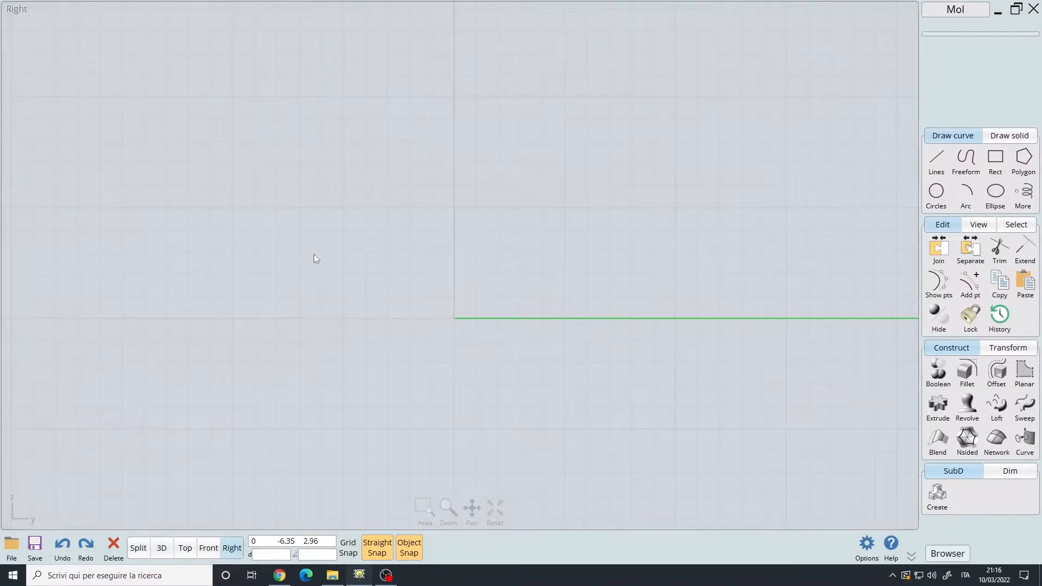
mouse_move(382, 243)
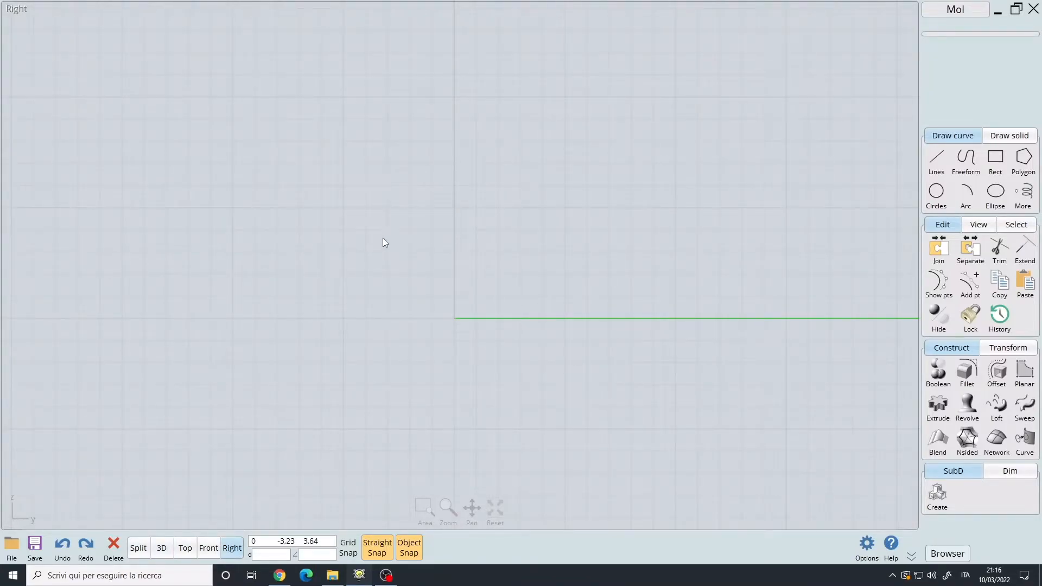
mouse_move(390, 337)
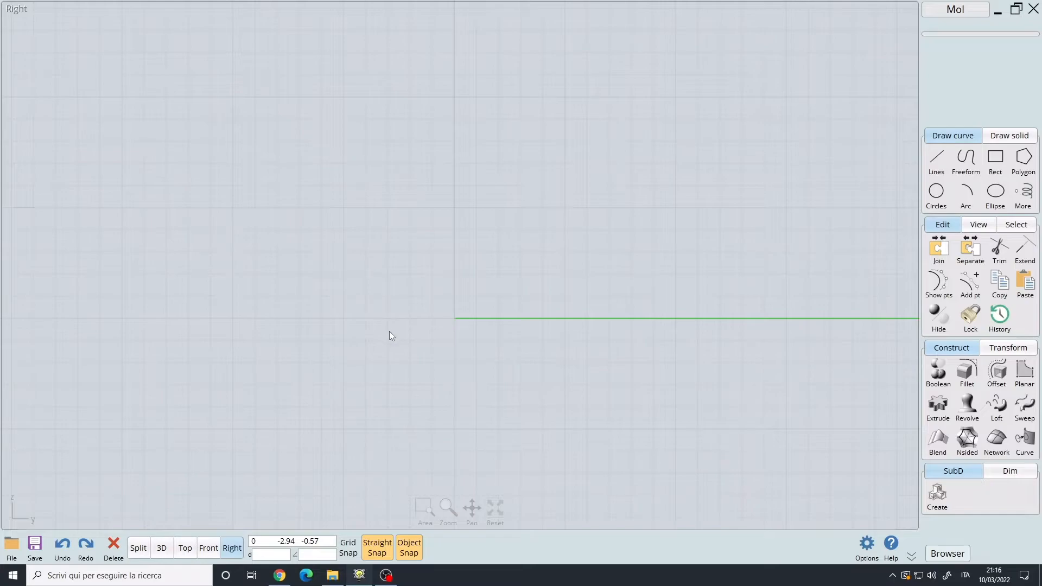
mouse_move(532, 264)
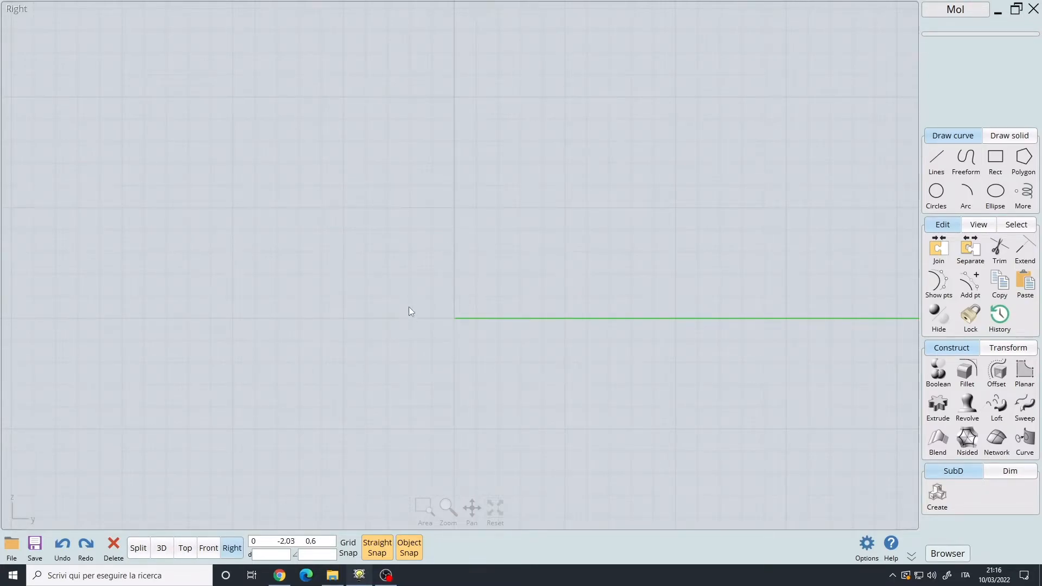
mouse_move(442, 256)
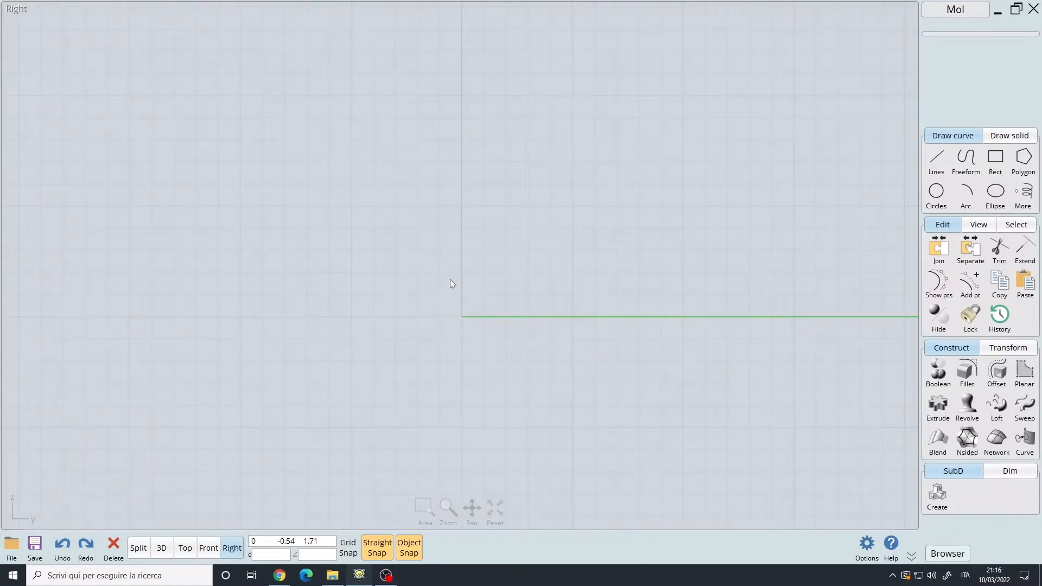
mouse_move(459, 273)
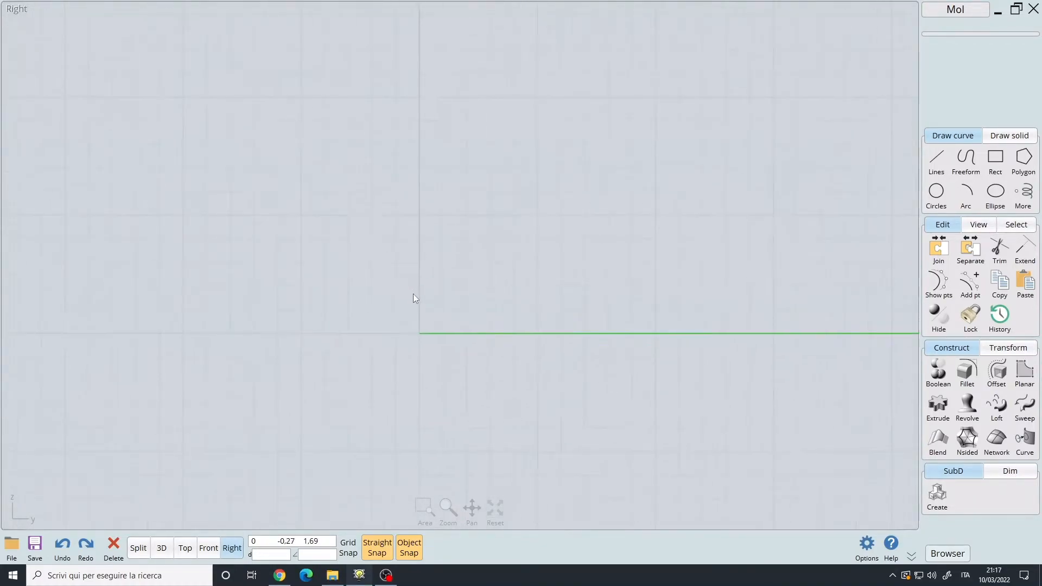
Switch back to the single 3D viewport
left_click(139, 547)
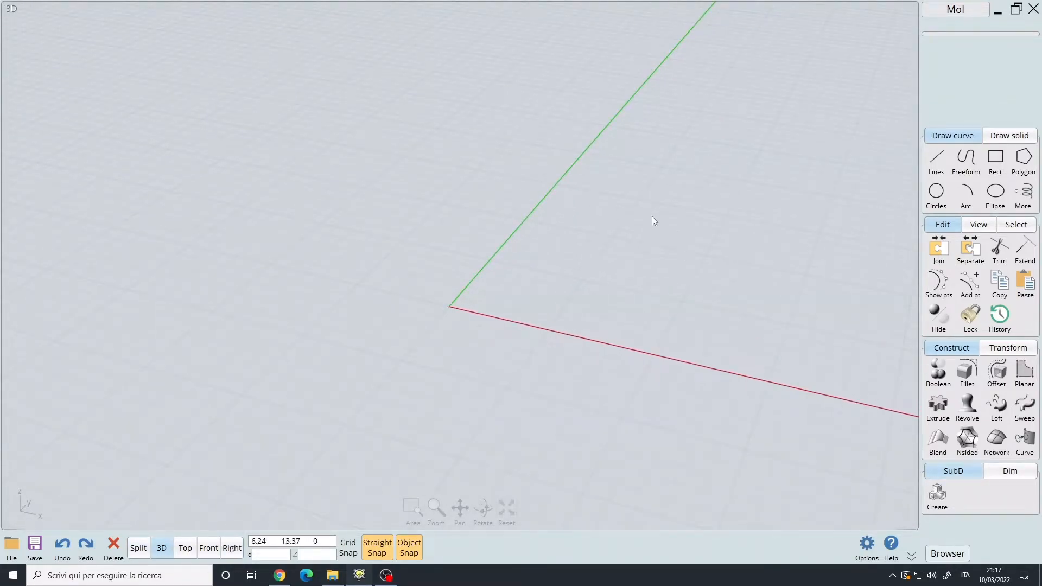
mouse_move(638, 274)
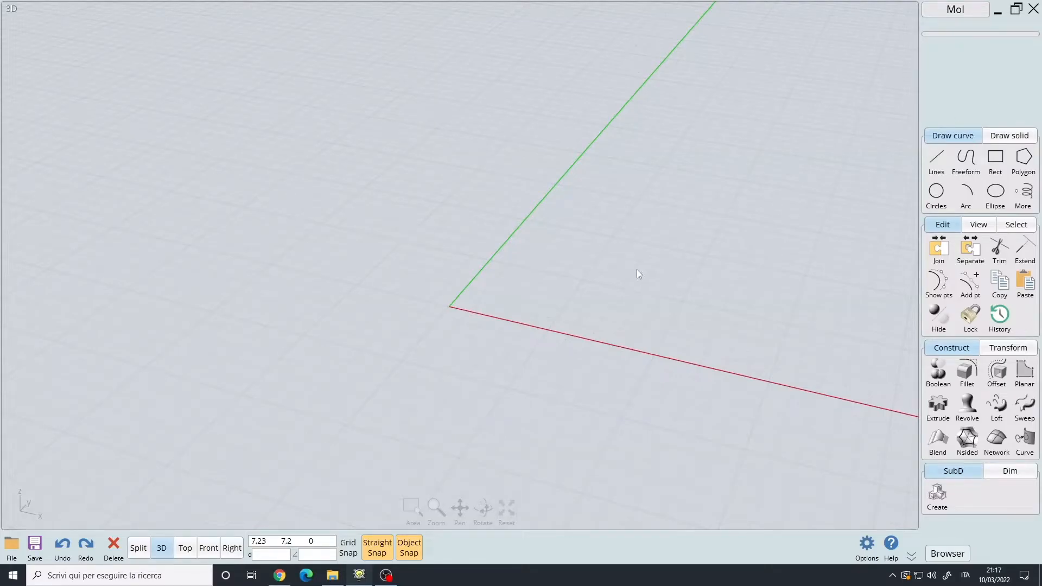
Draw a corner box from the origin, about 10 by 15 units, pulled up to height
left_click(1009, 135)
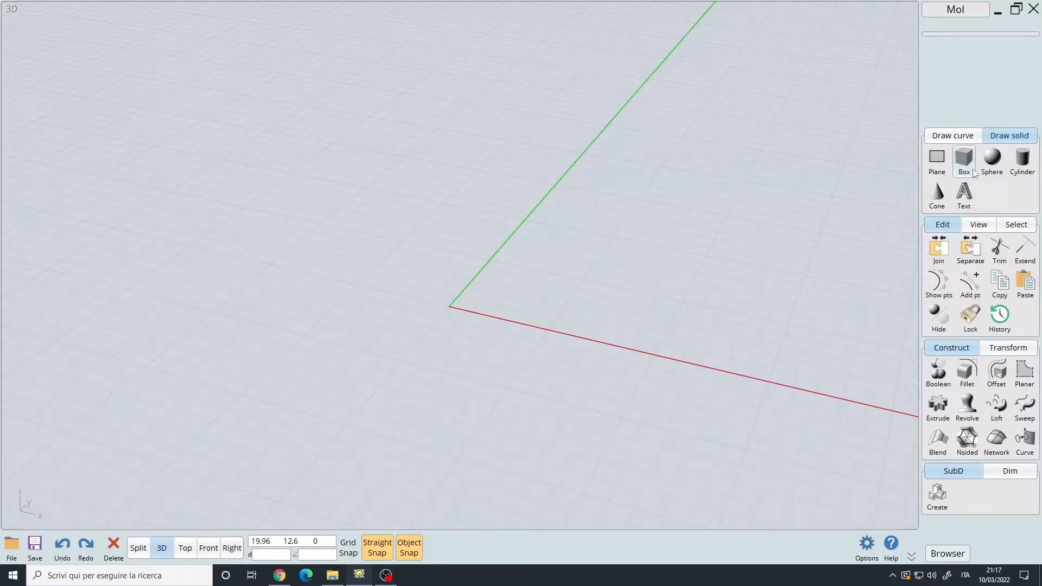
left_click(965, 160)
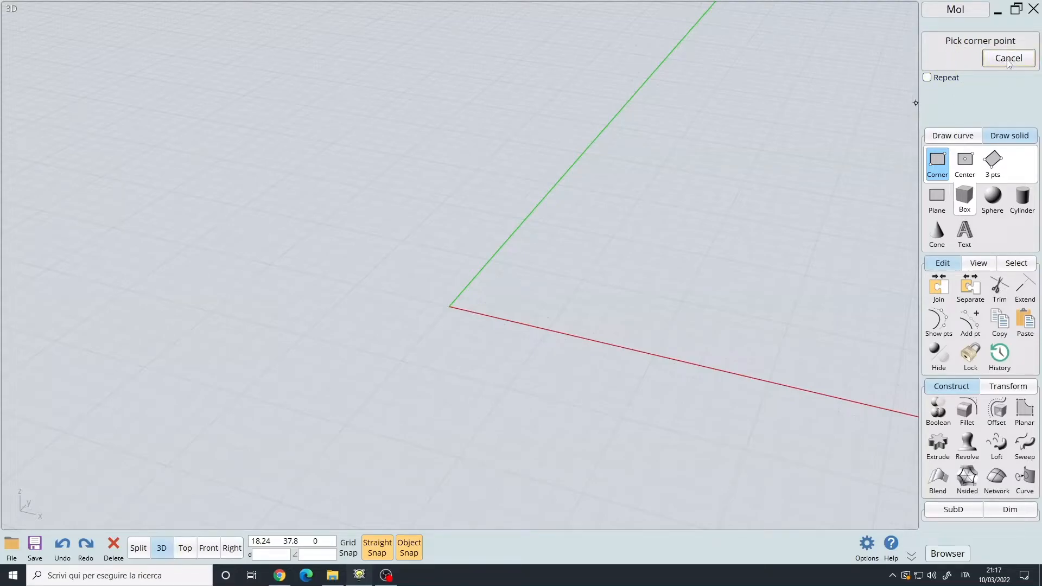
mouse_move(1010, 86)
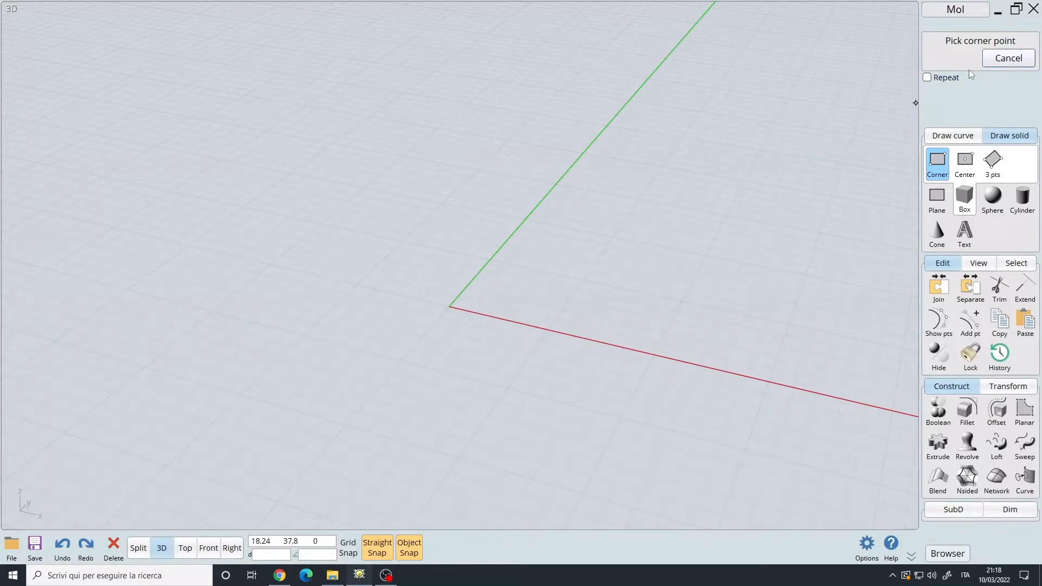
mouse_move(962, 98)
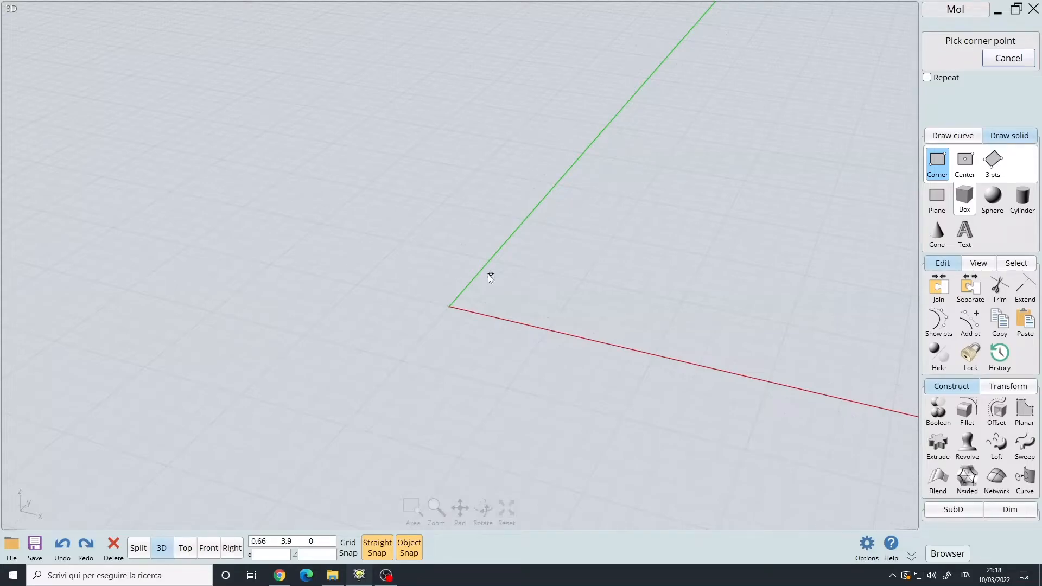
mouse_move(451, 306)
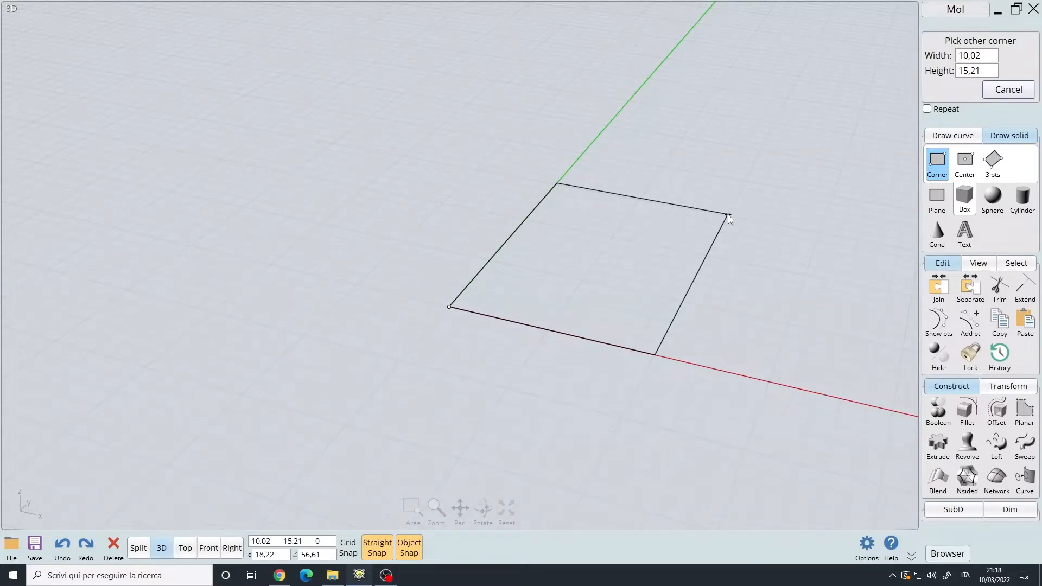
left_click(729, 216)
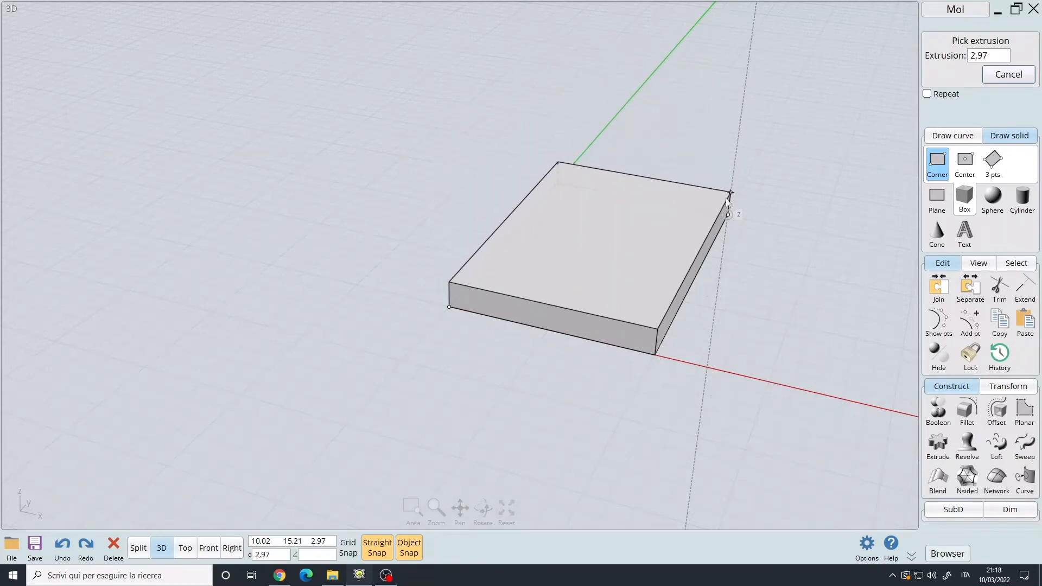
left_click_drag(729, 193, 729, 85)
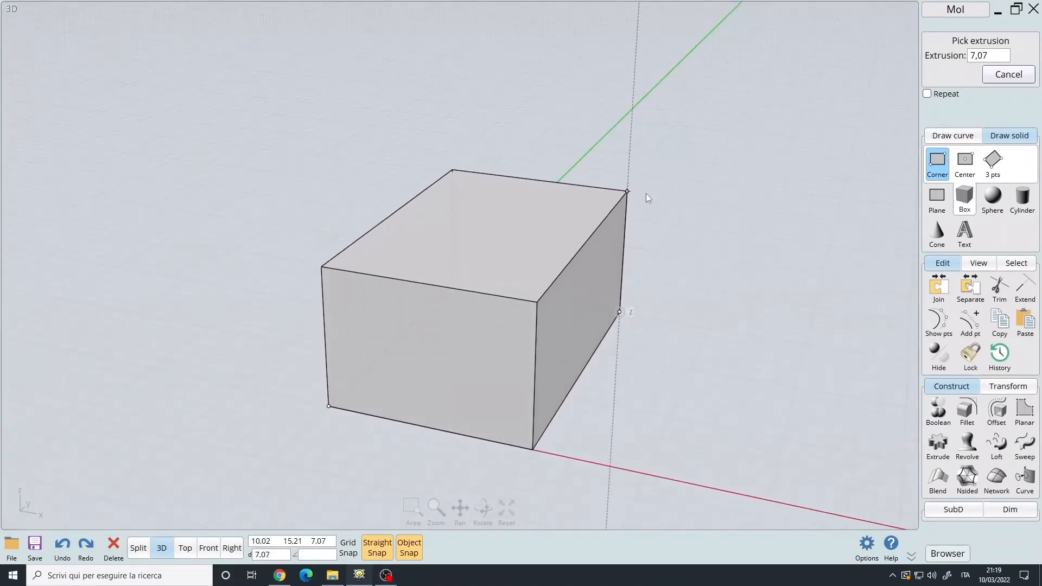
mouse_move(624, 195)
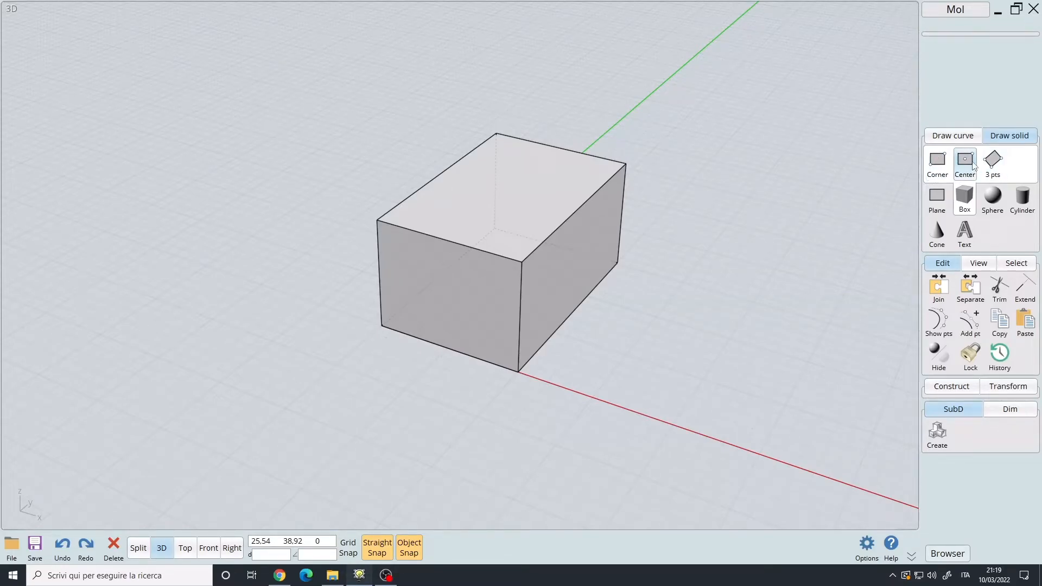
left_click(965, 161)
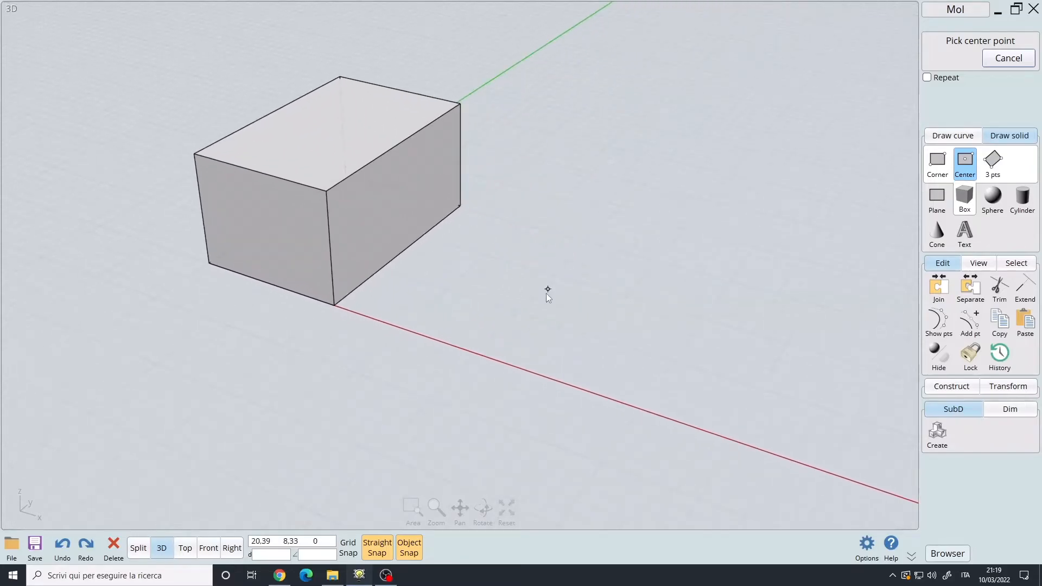
mouse_move(677, 291)
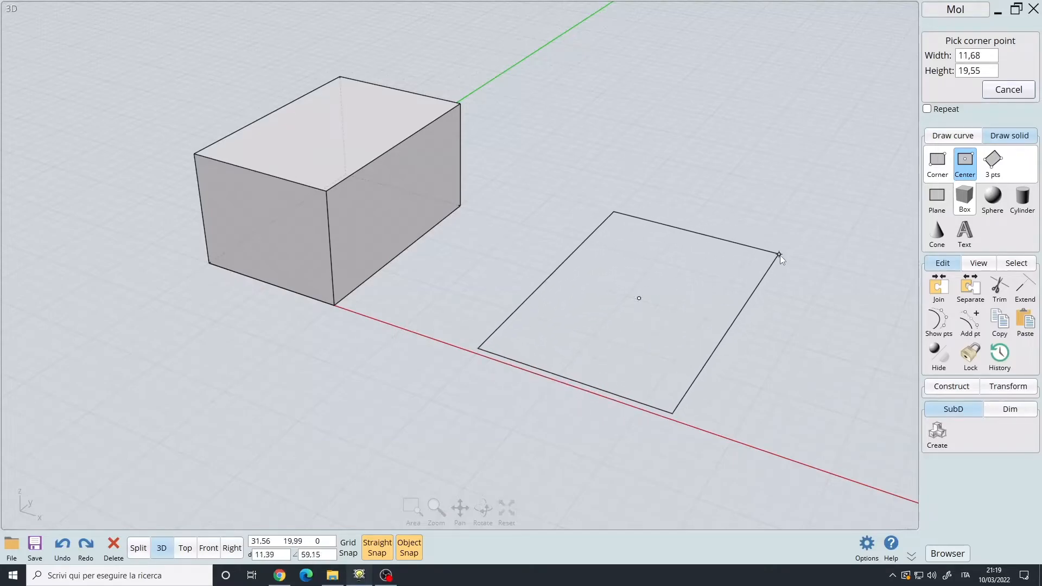
mouse_move(771, 286)
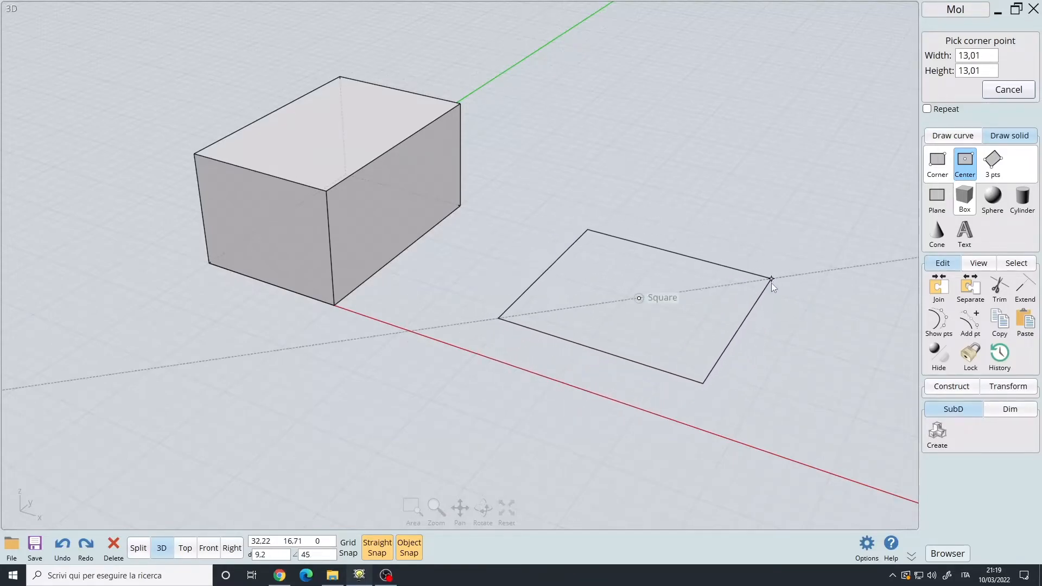
mouse_move(771, 256)
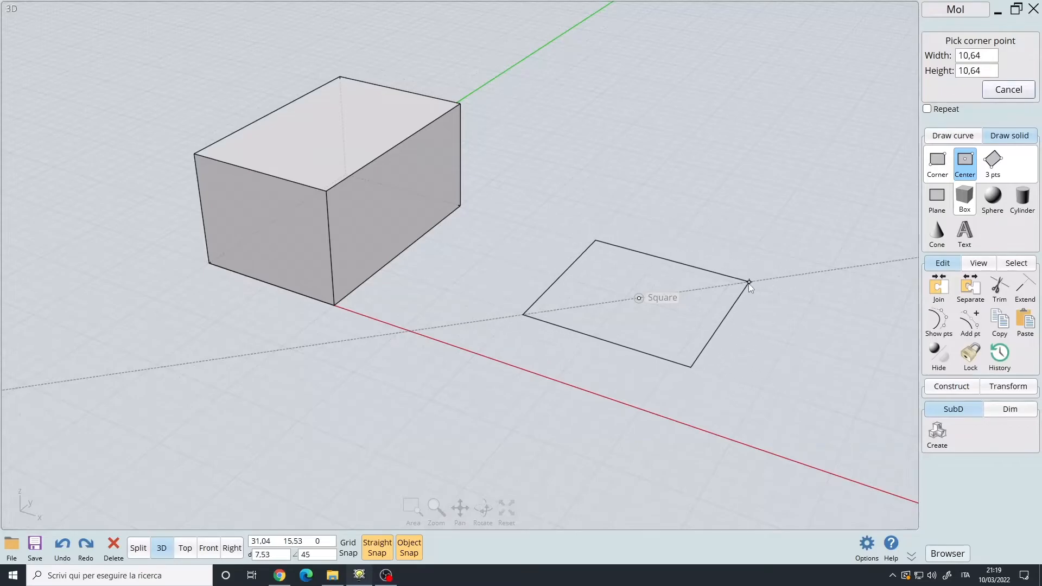
mouse_move(758, 285)
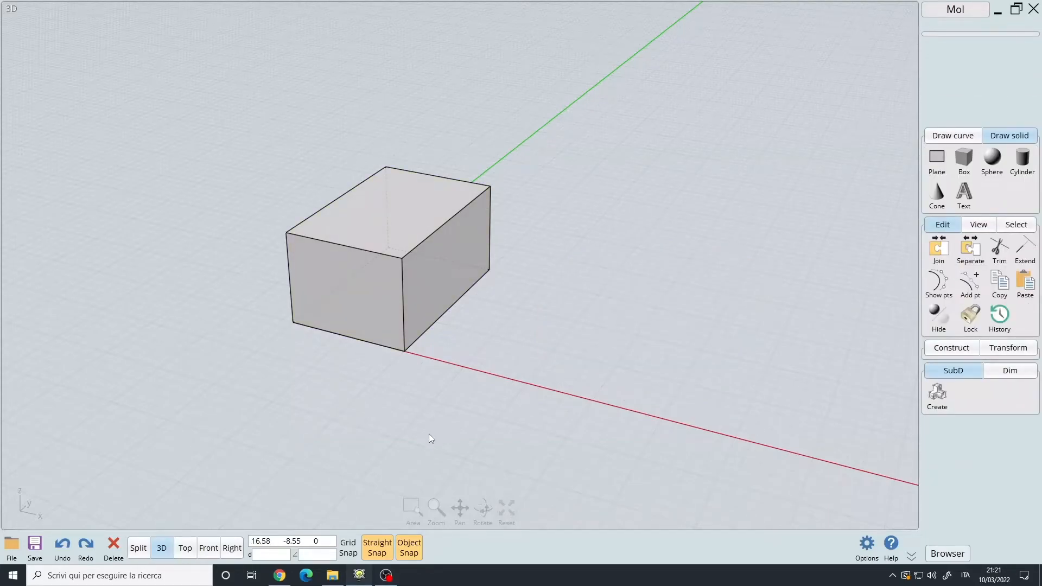
Shift the view and switch to the Split four-viewport layout
left_click_drag(429, 438, 494, 264)
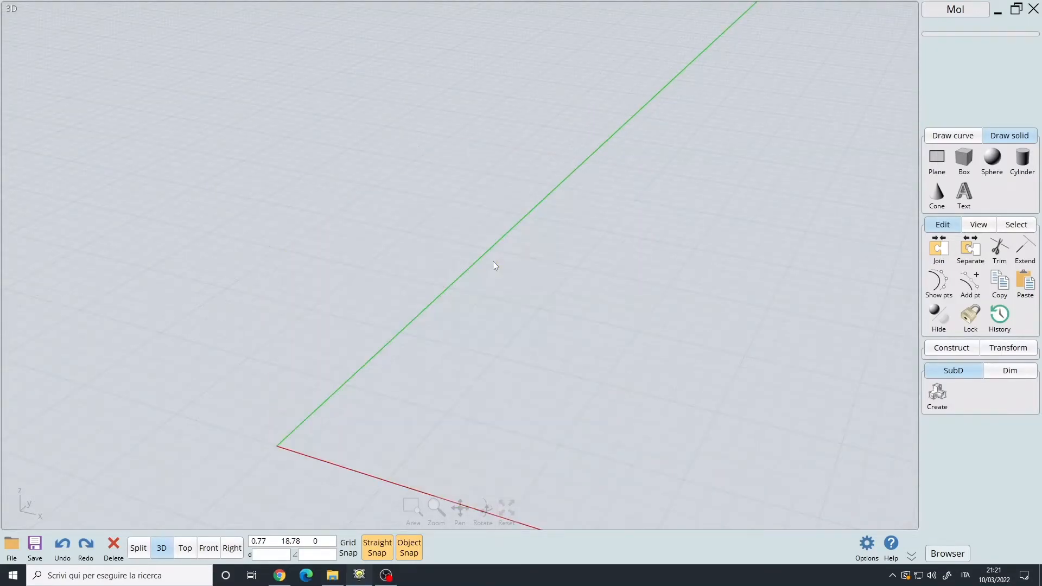
left_click(952, 136)
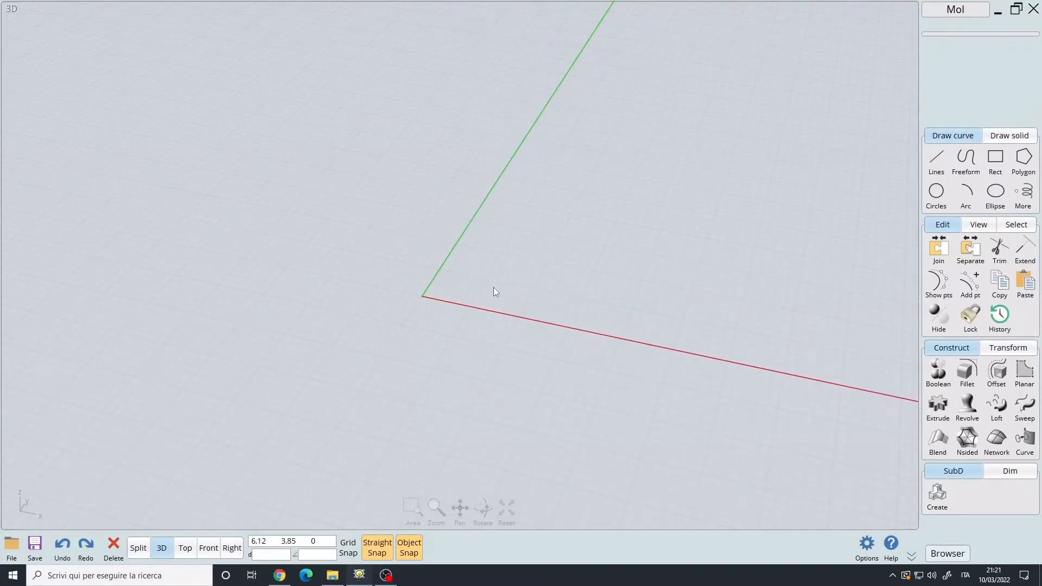
left_click(138, 548)
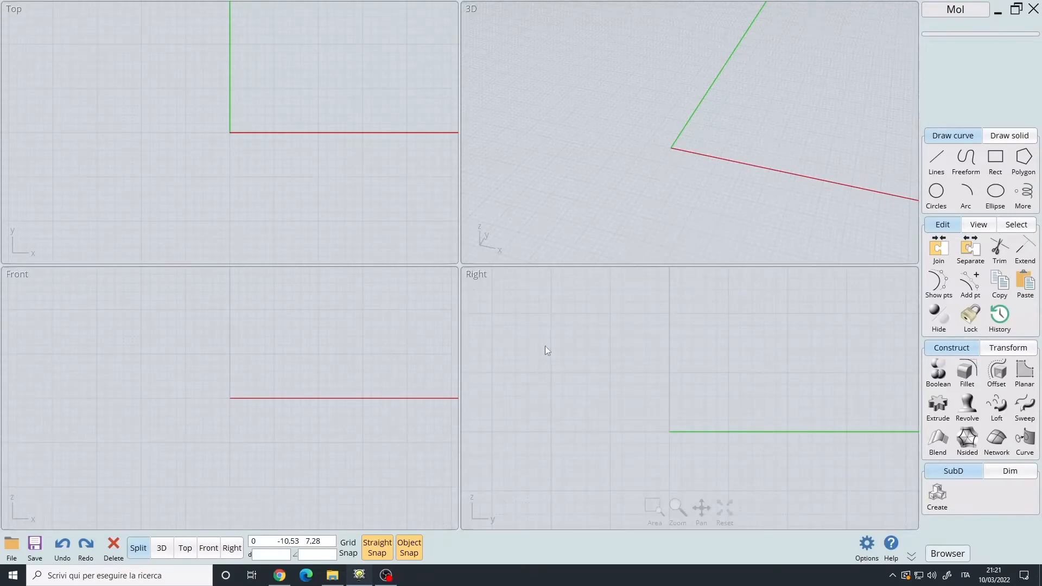
mouse_move(562, 372)
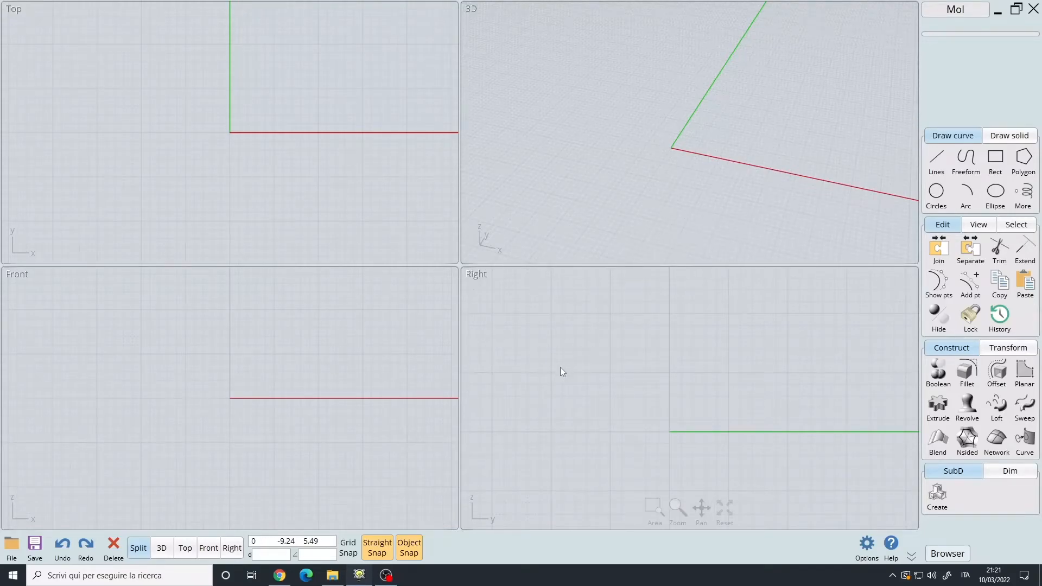
mouse_move(555, 377)
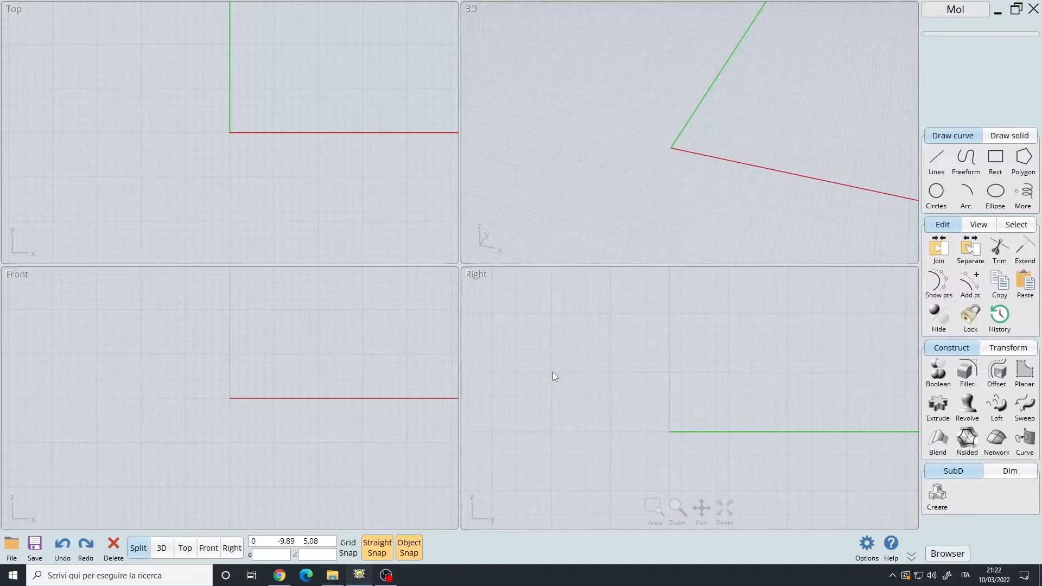
mouse_move(537, 387)
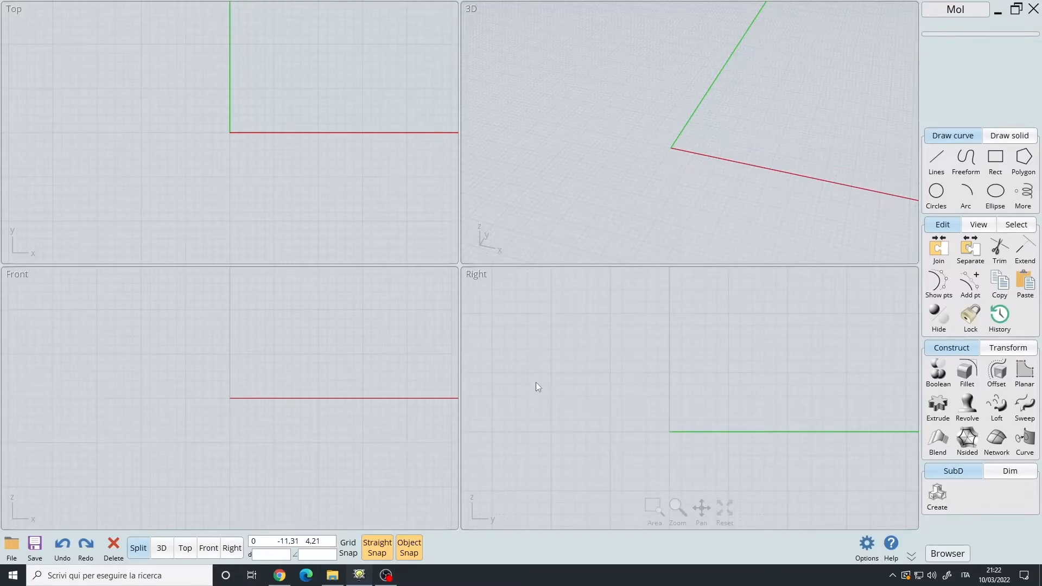
mouse_move(599, 399)
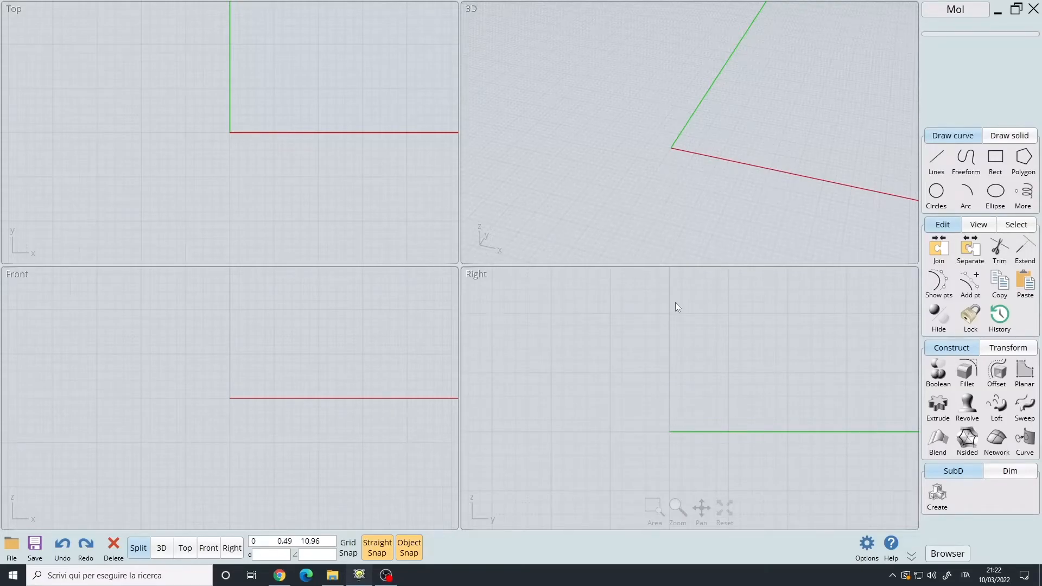
Draw a horizontal Line curve in the Right view between two picked points
left_click(995, 157)
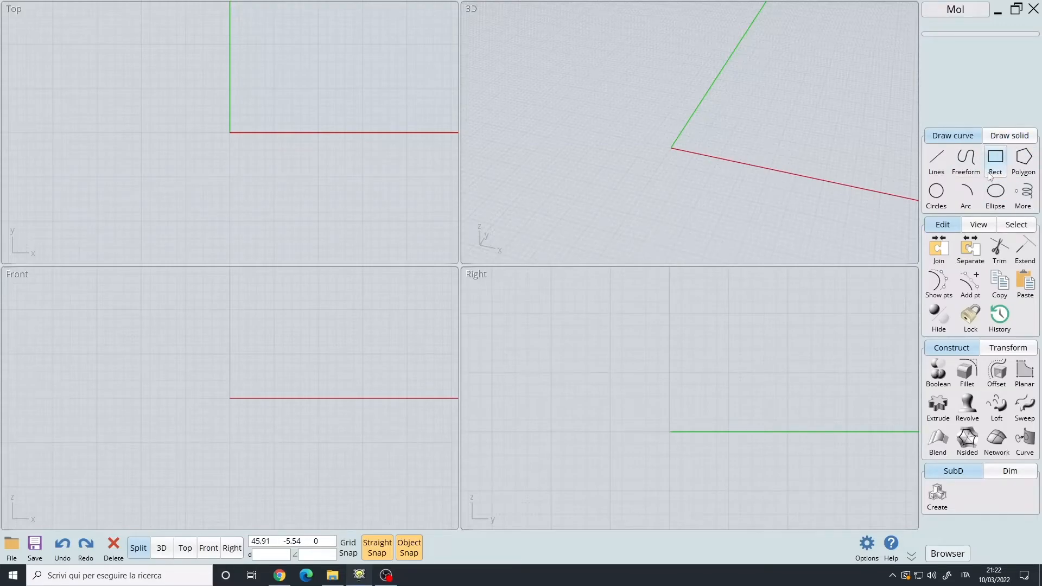
mouse_move(966, 160)
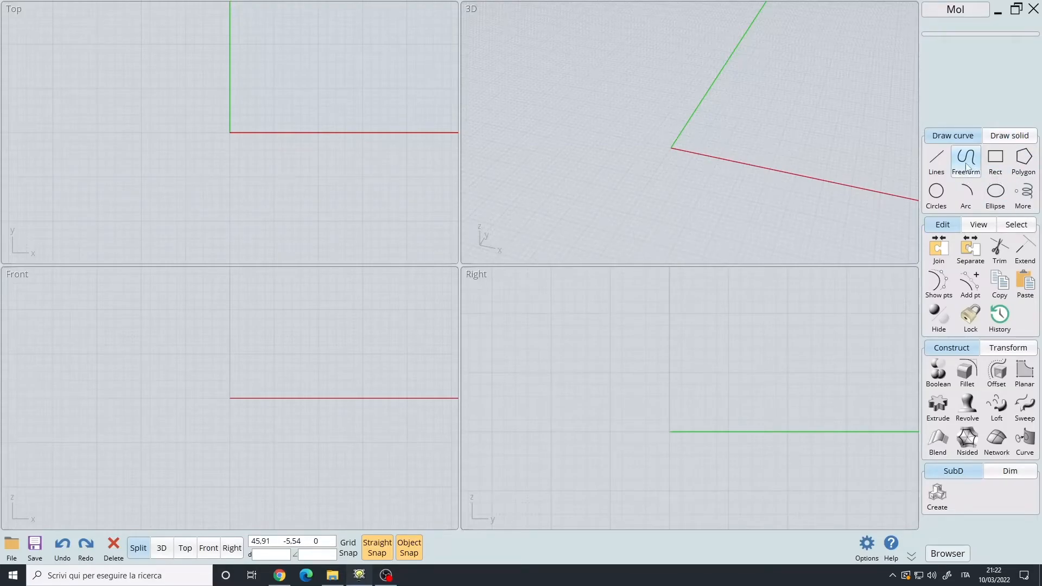
left_click(995, 160)
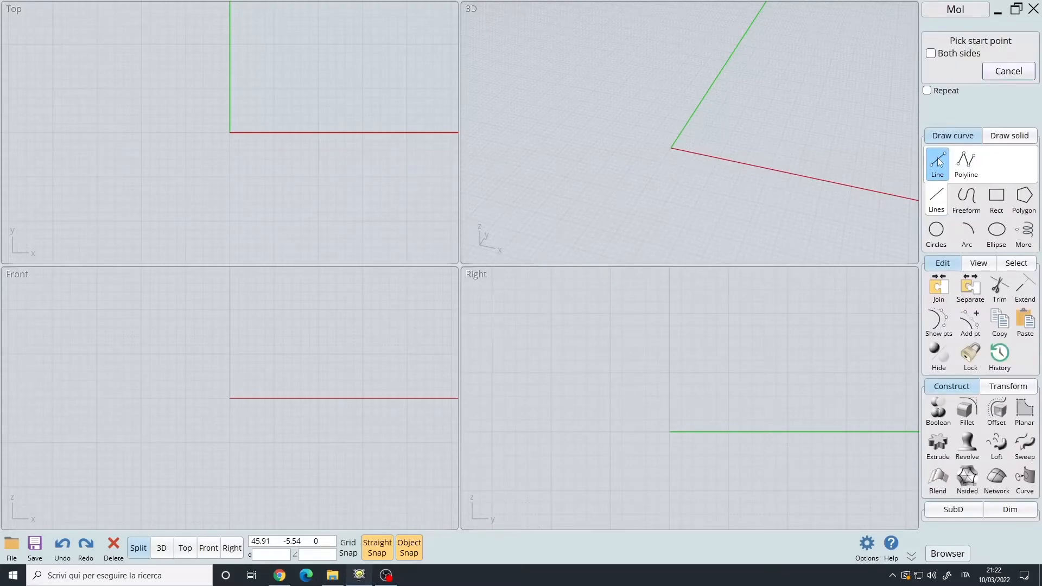
mouse_move(966, 163)
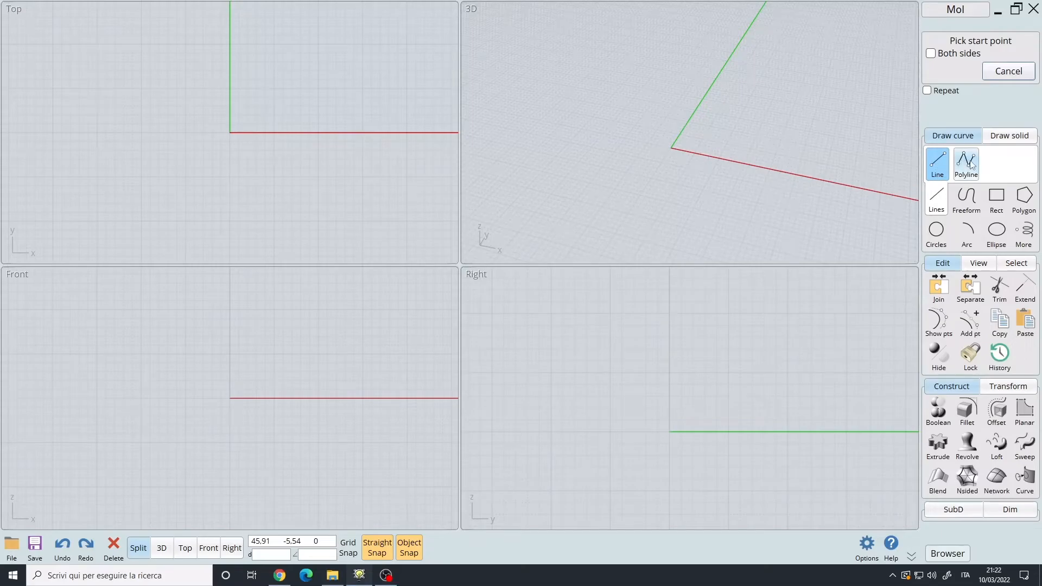
left_click(938, 163)
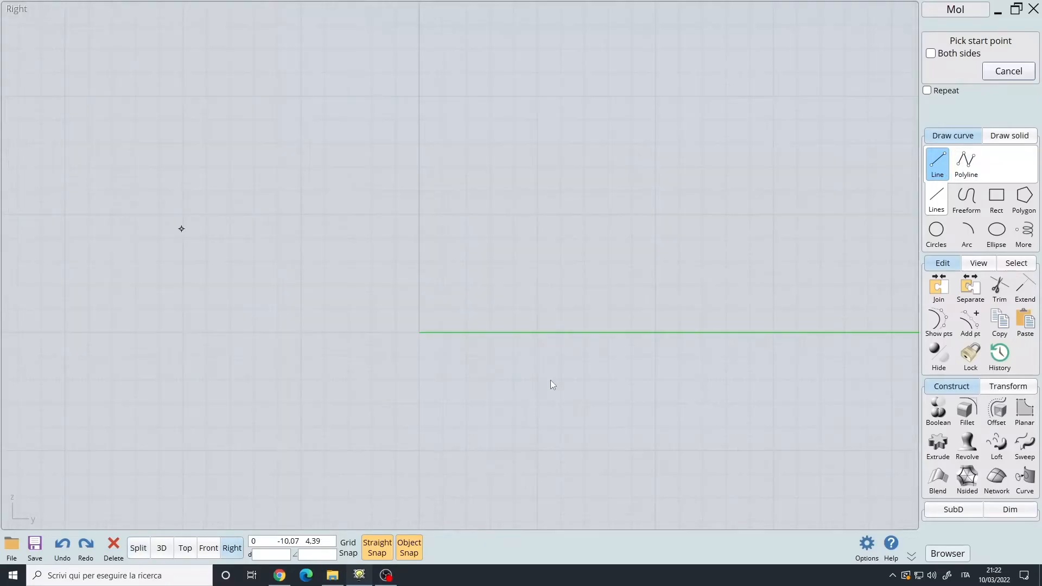
mouse_move(626, 339)
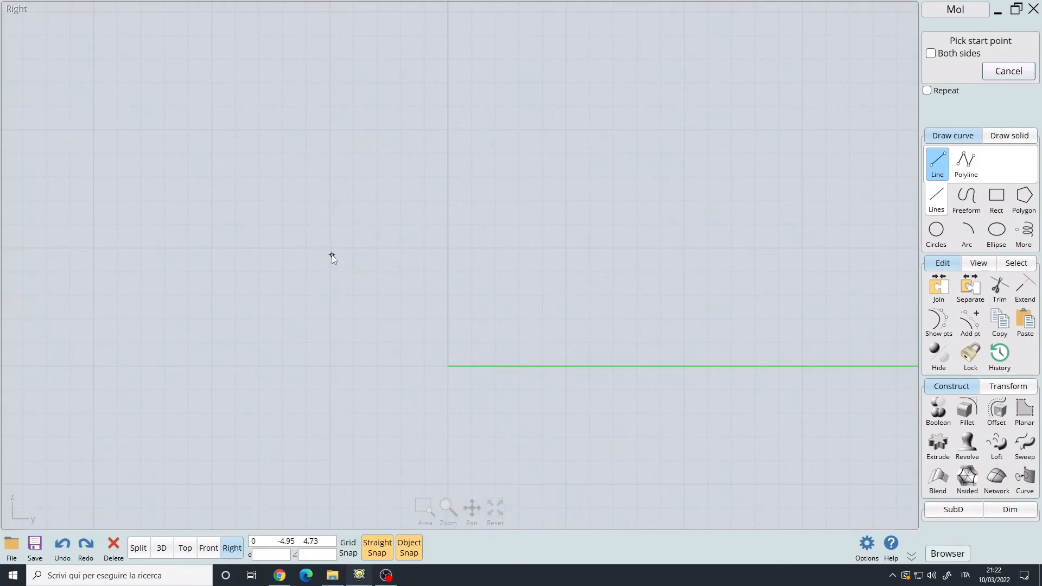
mouse_move(330, 252)
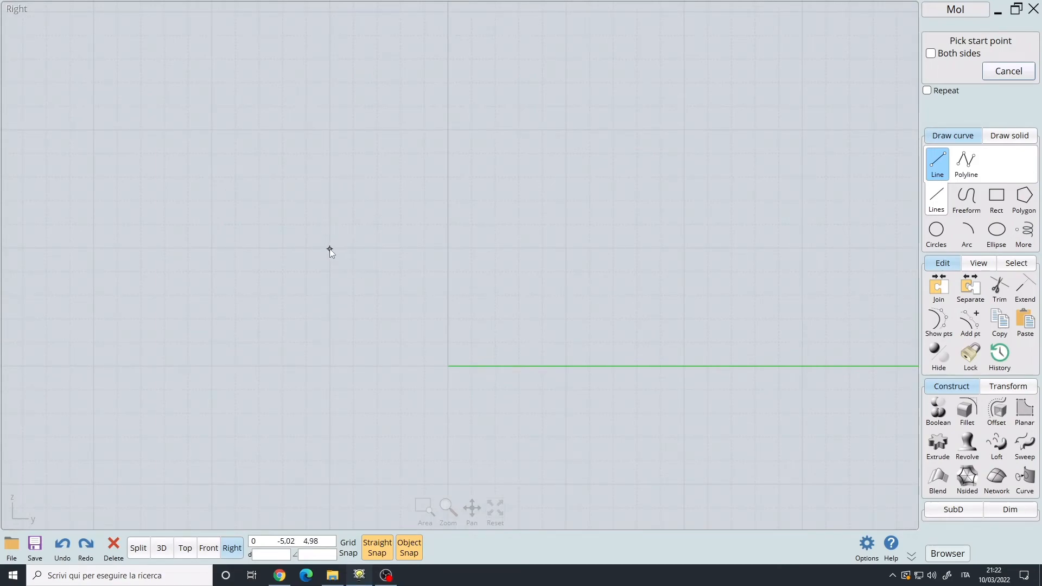
mouse_move(381, 215)
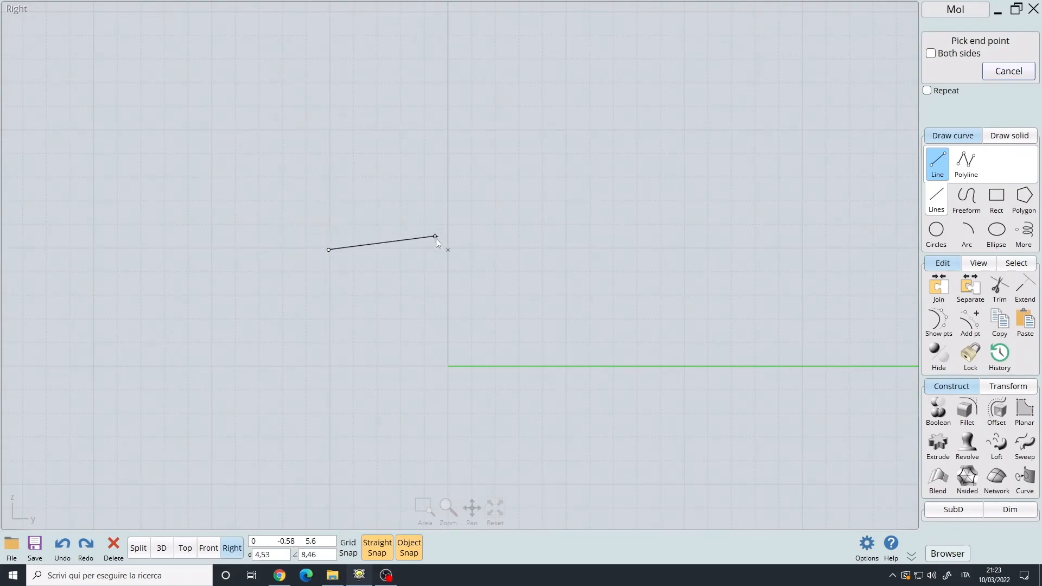
mouse_move(389, 284)
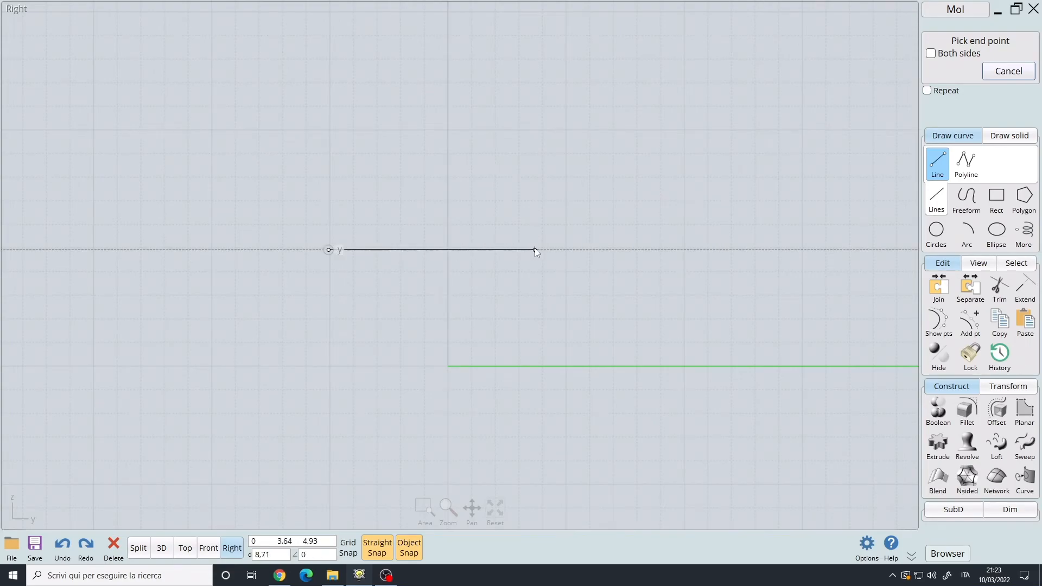
mouse_move(545, 252)
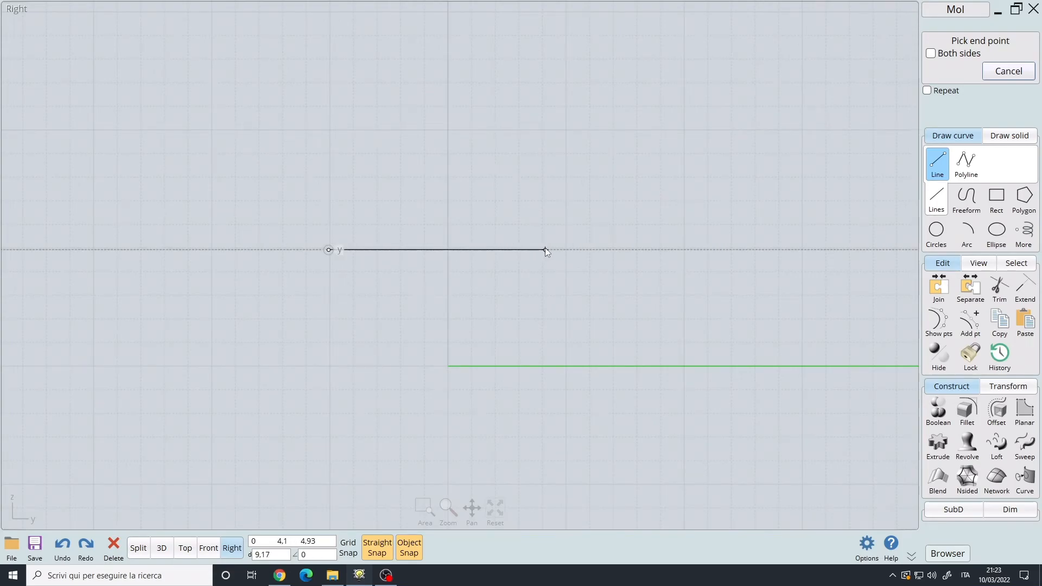
left_click(966, 163)
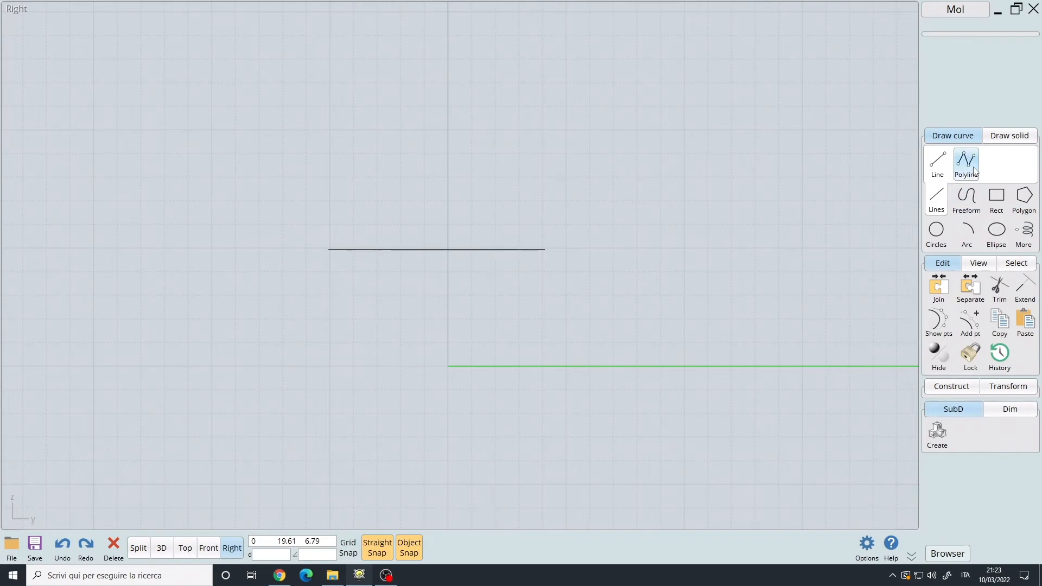
Select the newly drawn line, deselecting and reselecting it for deletion
left_click(436, 250)
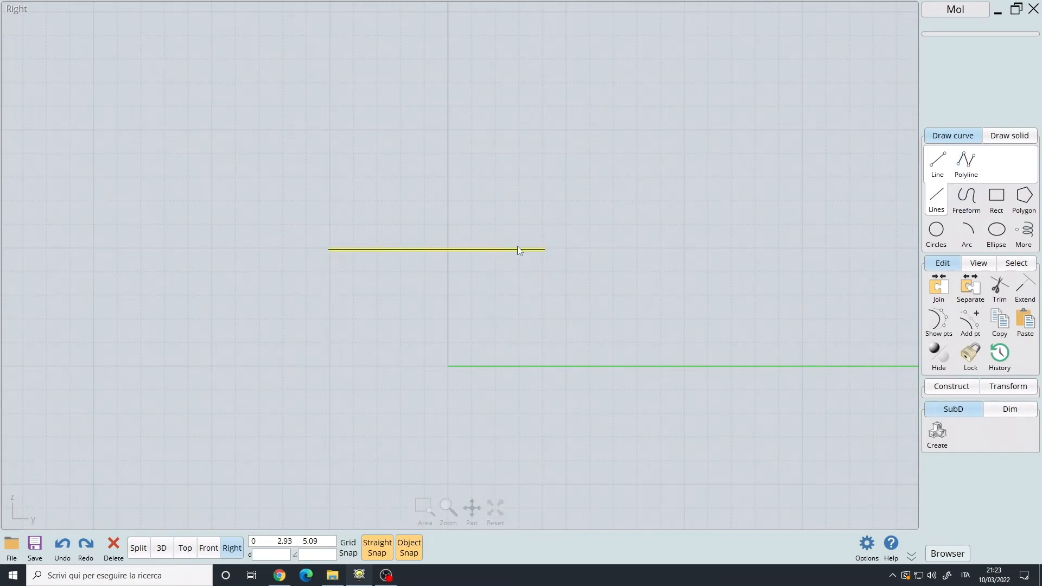
left_click(271, 180)
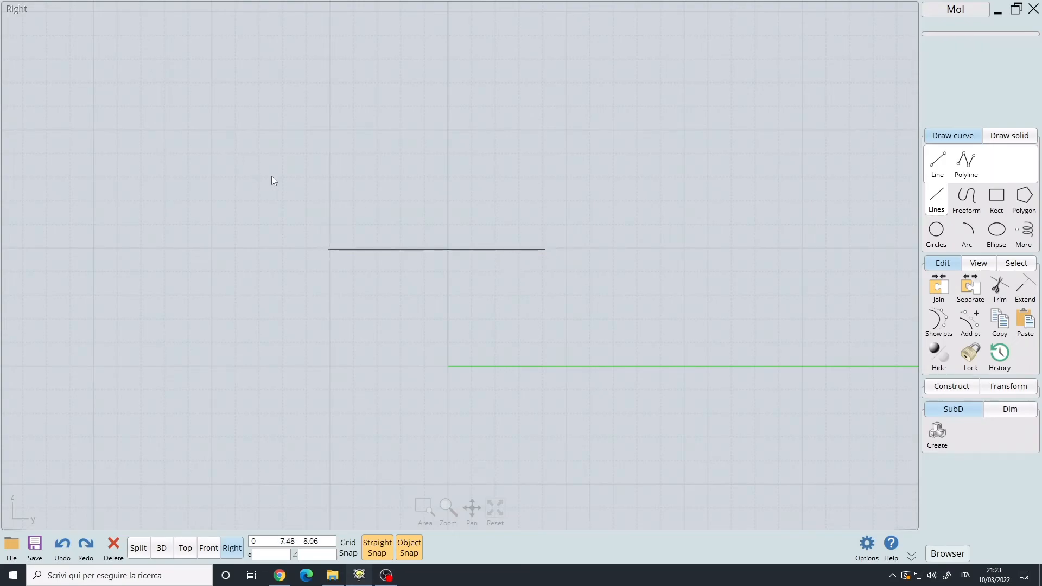
left_click(435, 249)
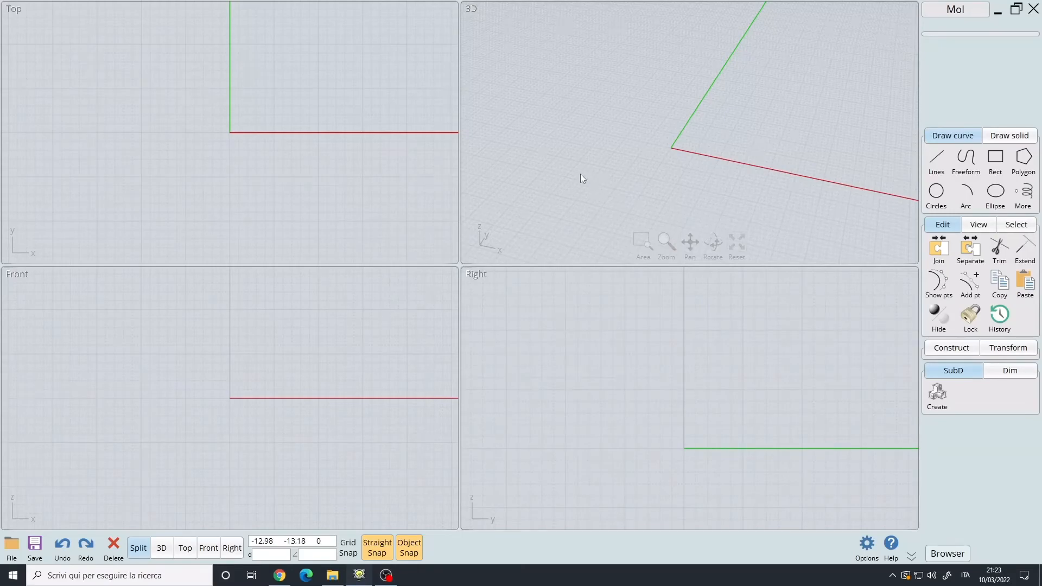
mouse_move(575, 184)
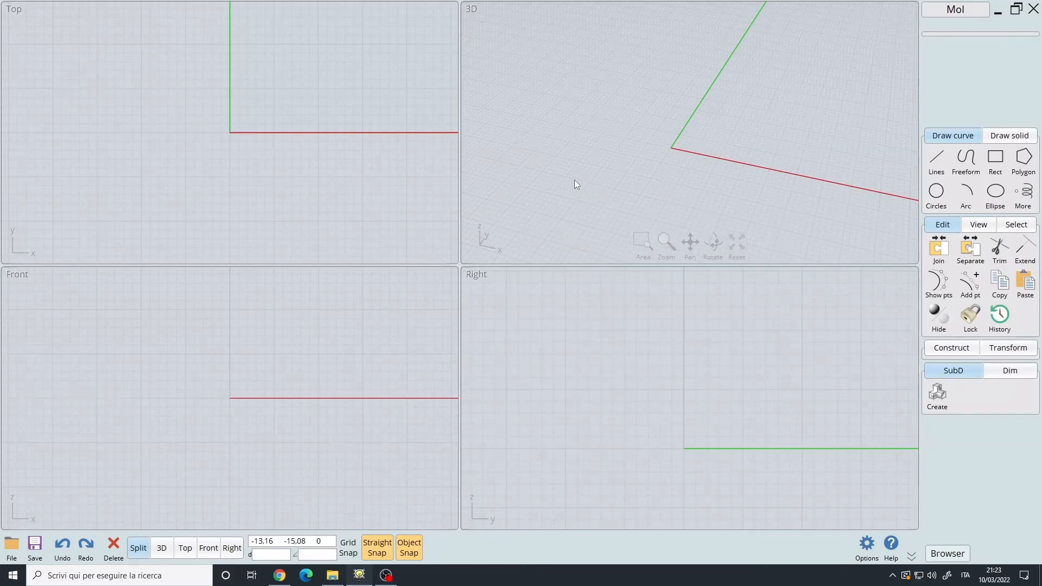
mouse_move(598, 149)
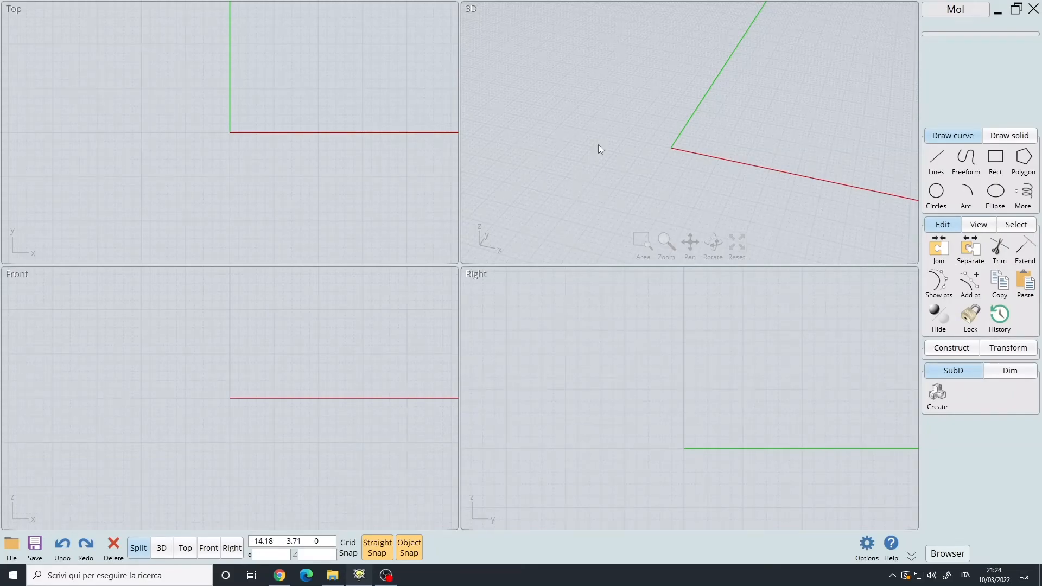
Expand the Construct tab in the right-hand palette
left_click(951, 347)
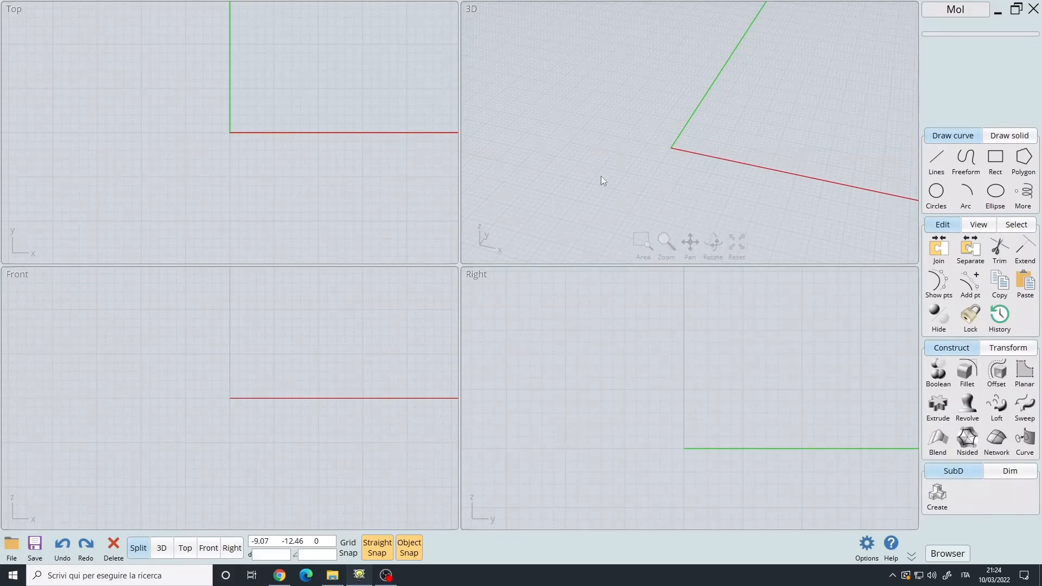
mouse_move(598, 151)
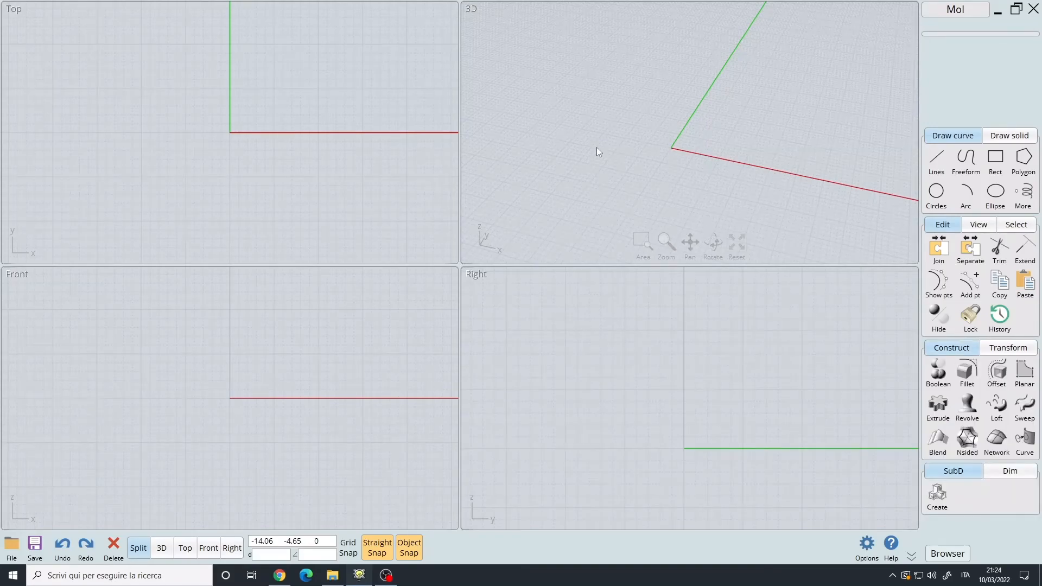